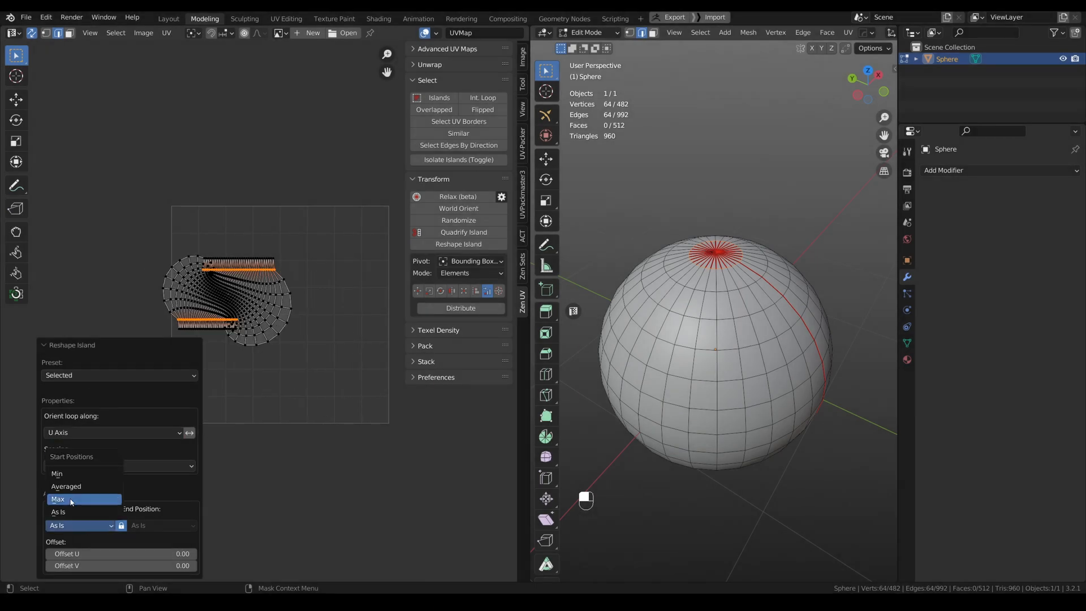
# Step: Set the Reshape Island start position to Max
pyautogui.click(57, 499)
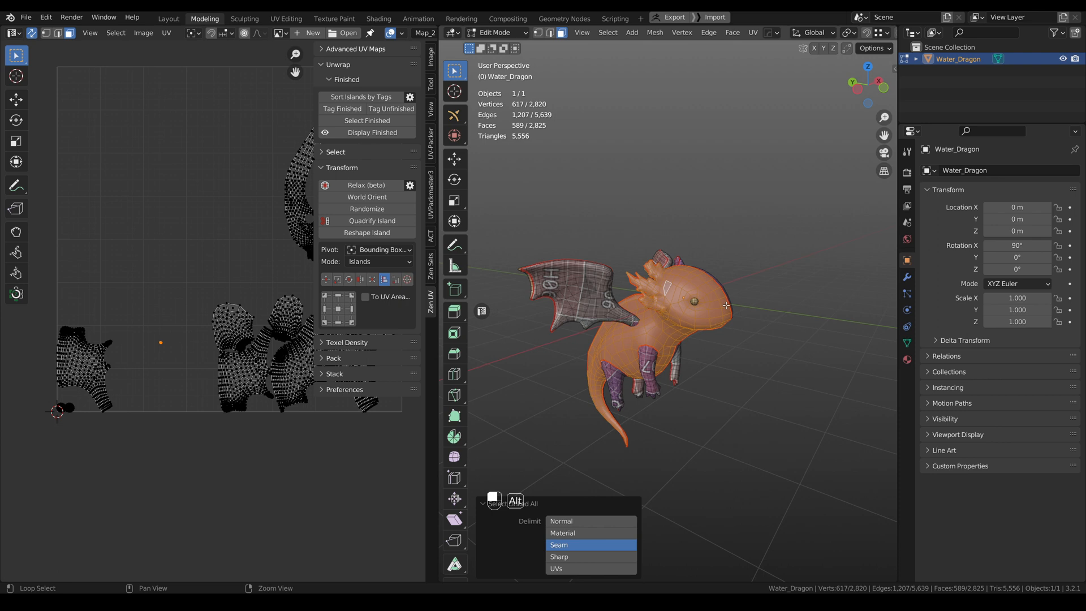
# Step: Duplicate the dragon's body part twice, placing the copies above the original
pyautogui.press('shift+d')
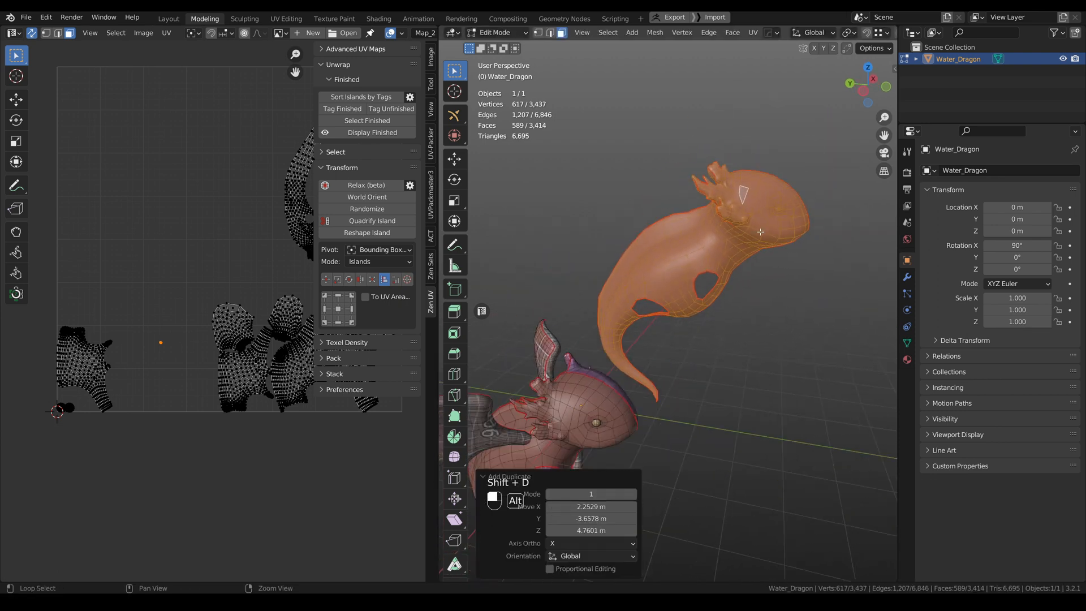
pyautogui.click(752, 32)
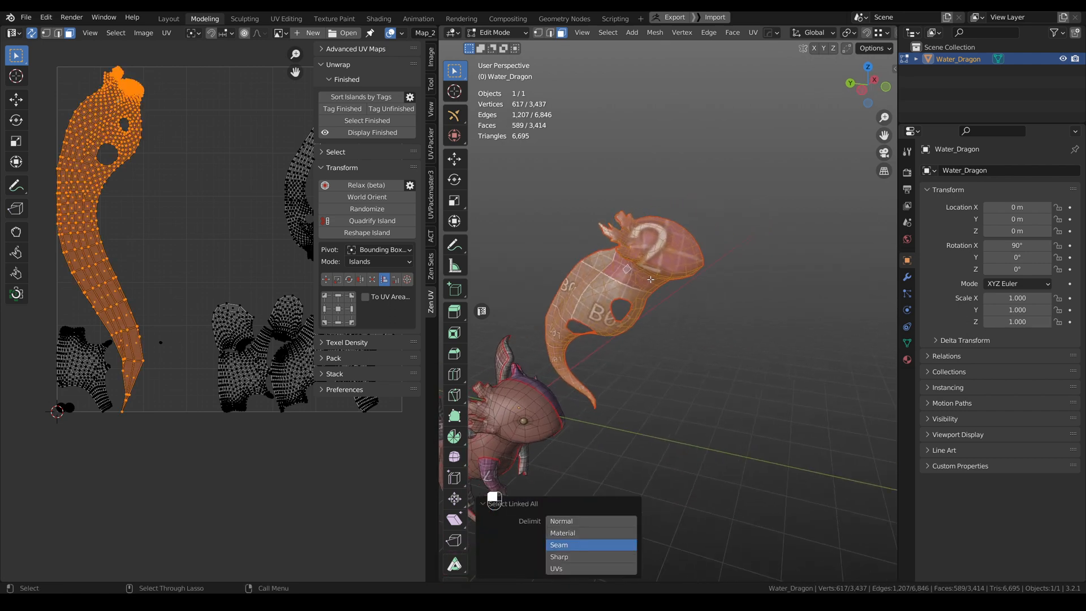
pyautogui.press('Shift+D')
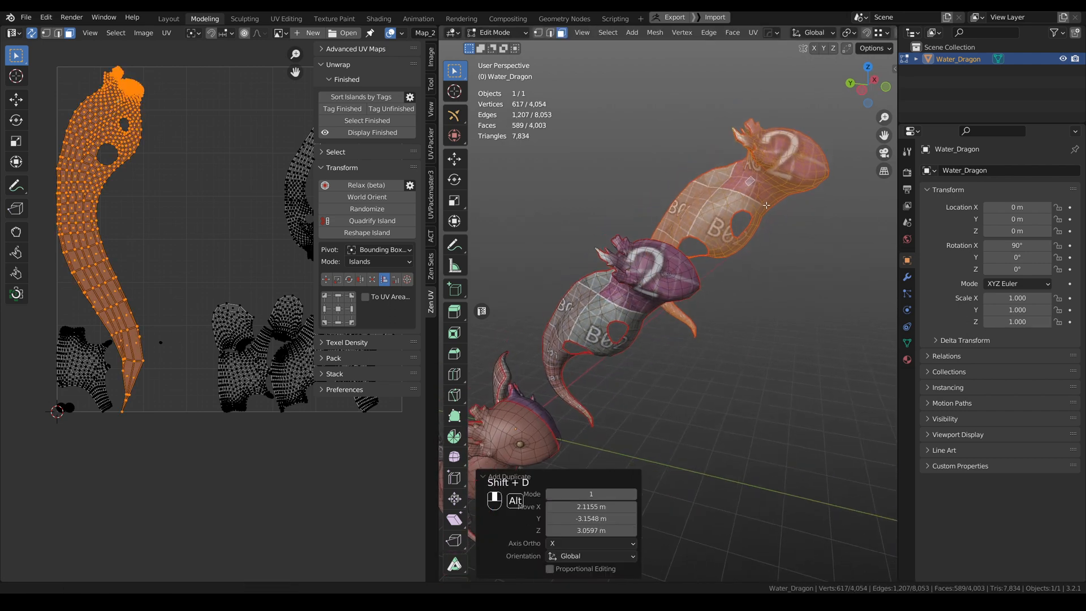
# Step: Unwrap the copied body part and change the unwrap method from Conformal
pyautogui.click(752, 33)
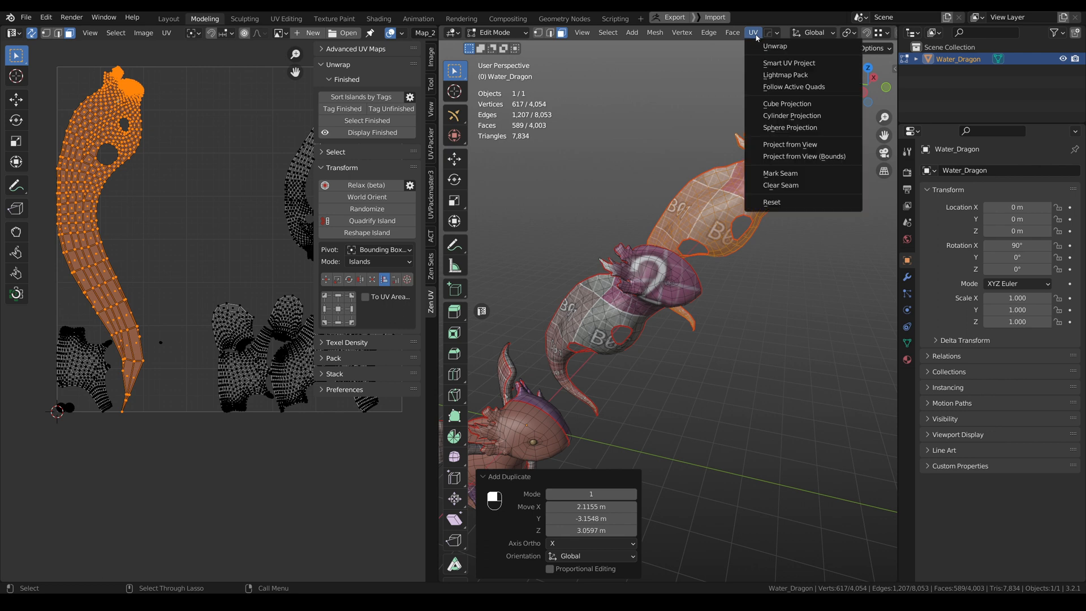
pyautogui.click(775, 46)
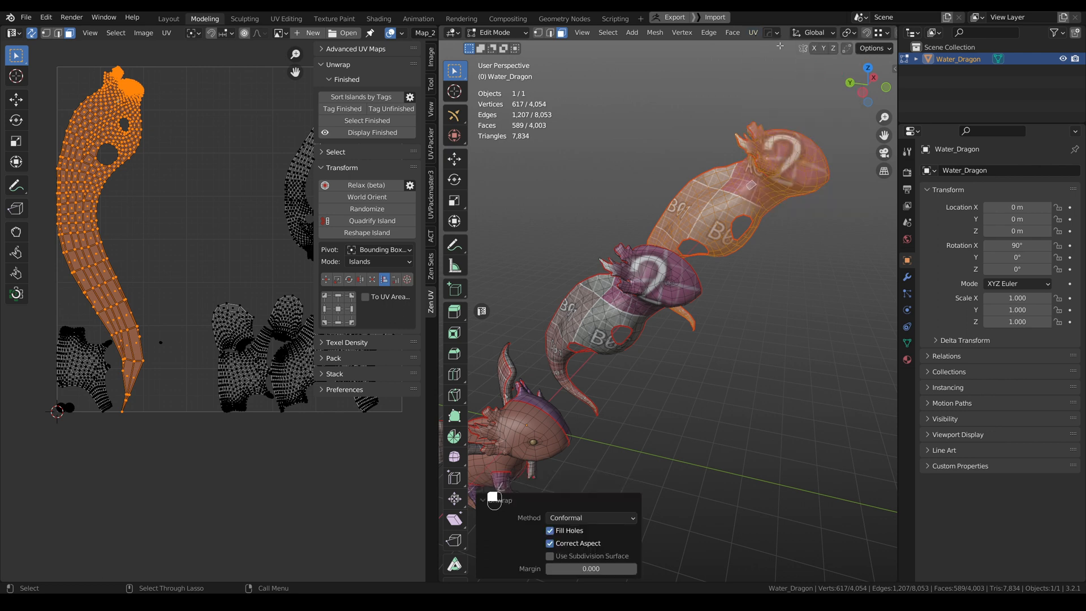
pyautogui.click(589, 517)
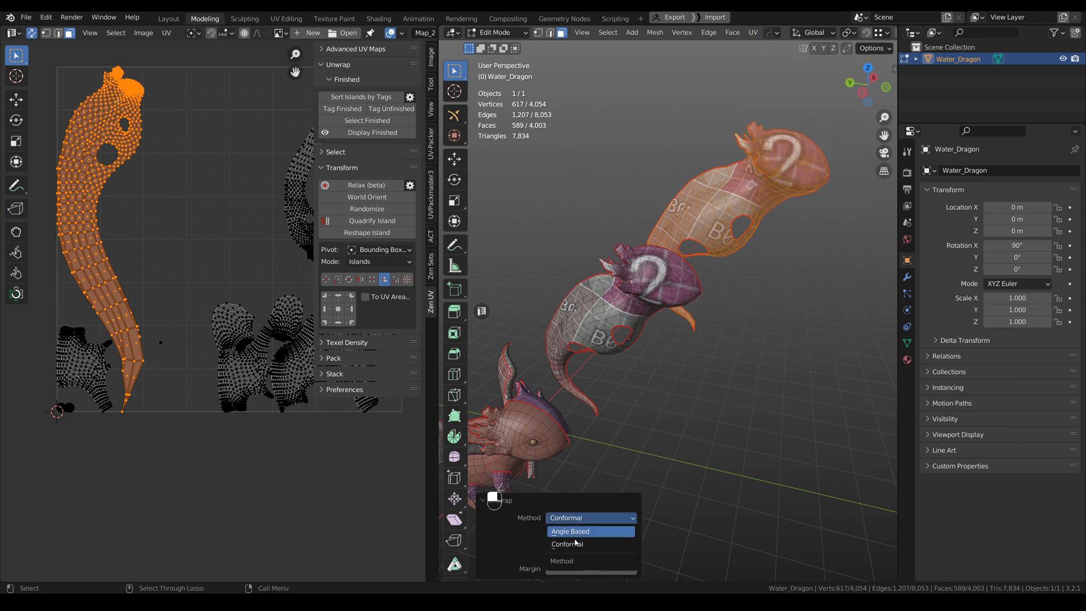
pyautogui.click(569, 531)
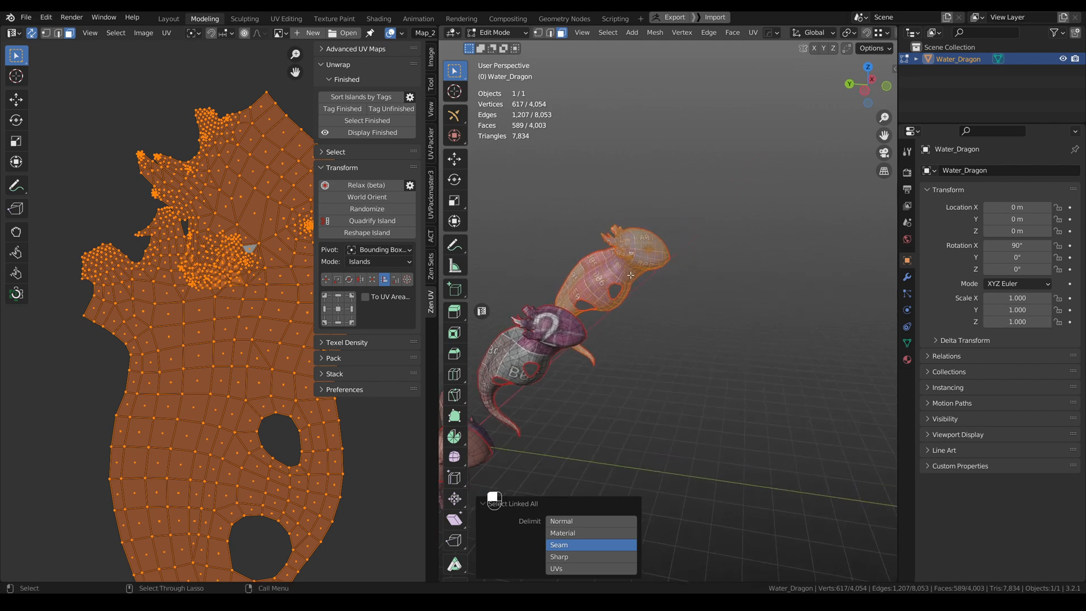
# Step: Duplicate the body part again and apply Relax (beta) to its UV island
pyautogui.press('shift+d')
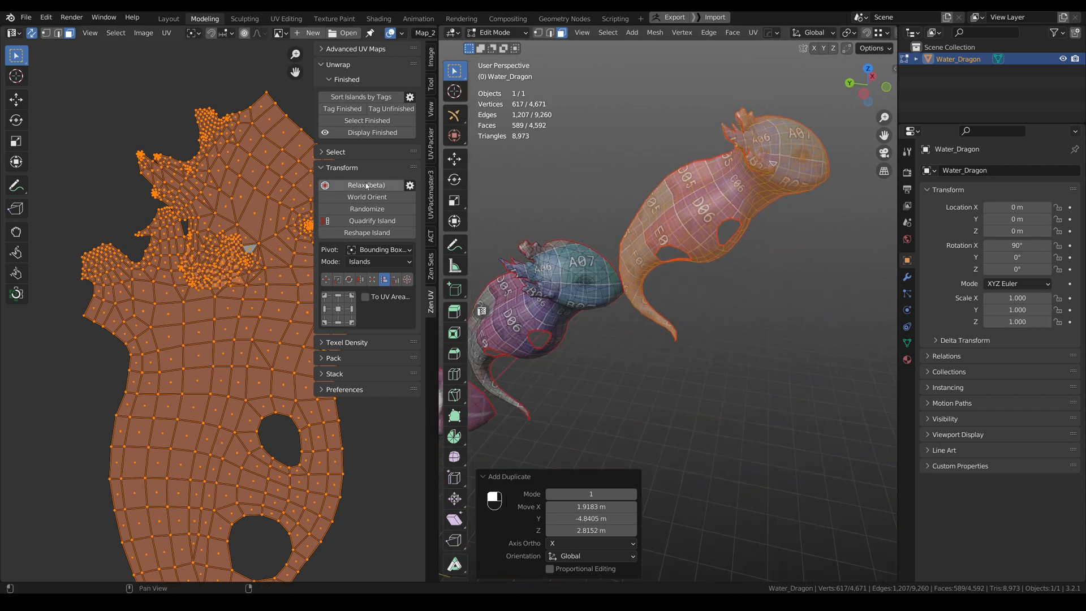
pyautogui.moveTo(364, 188)
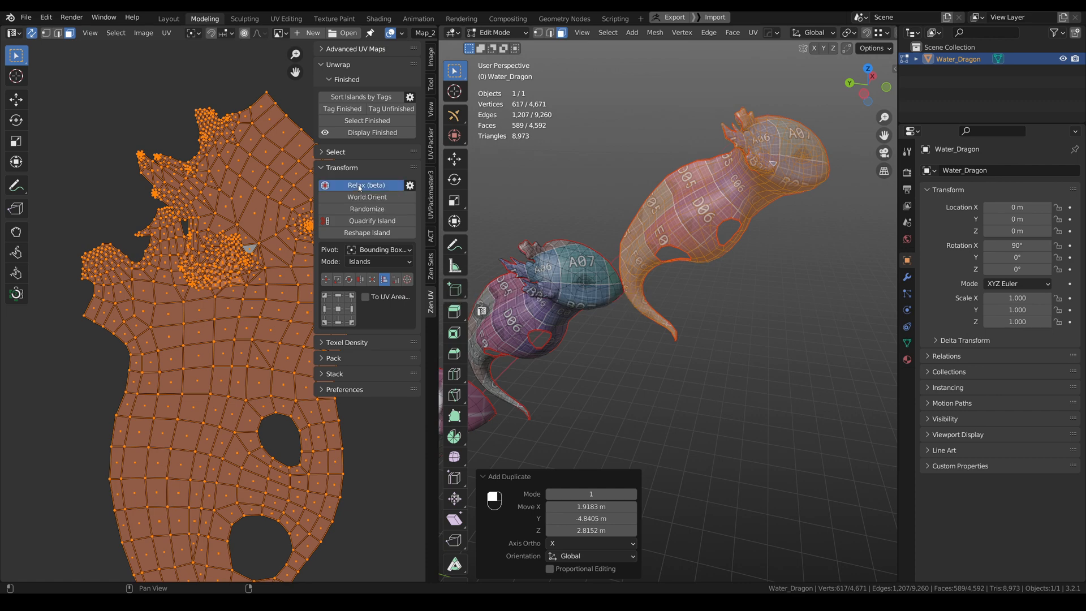
pyautogui.click(366, 185)
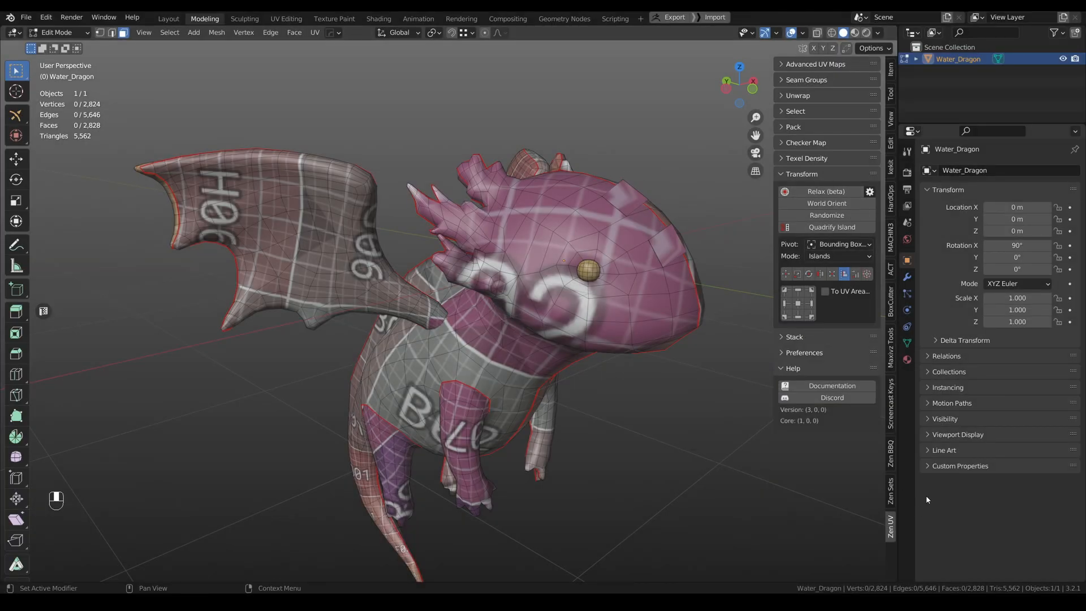
pyautogui.moveTo(869, 192)
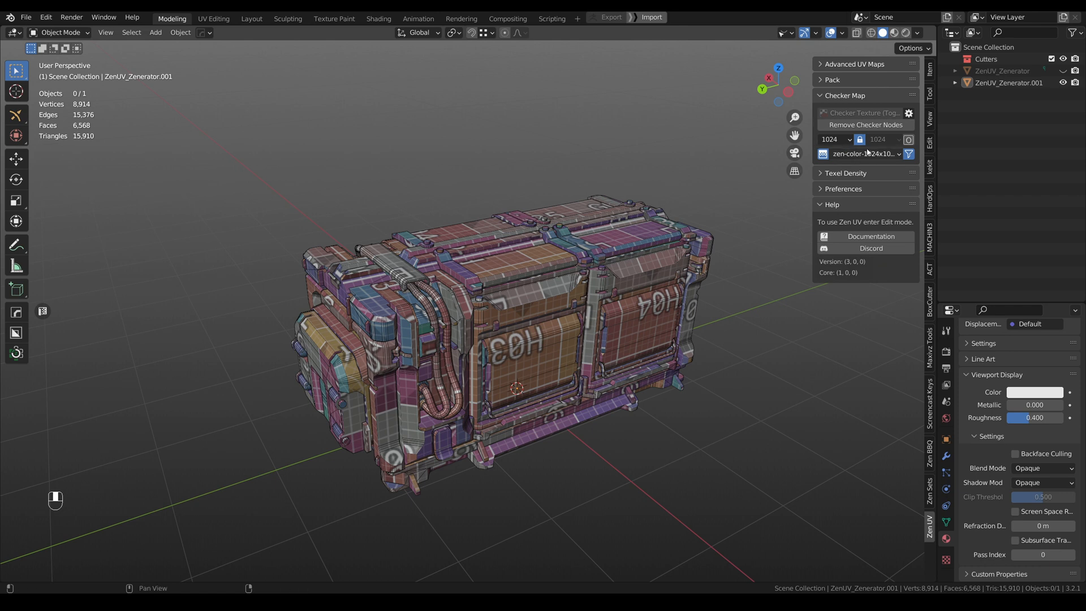
pyautogui.moveTo(909, 140)
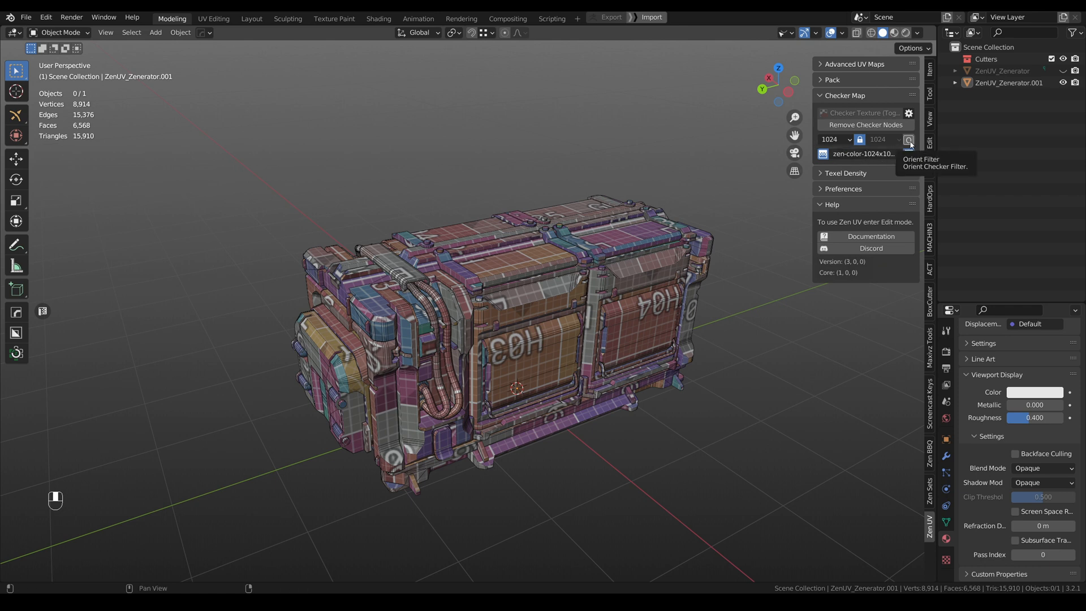
# Step: Apply the Orient Filter arrow checker texture to the crate with tiling 3
pyautogui.click(909, 142)
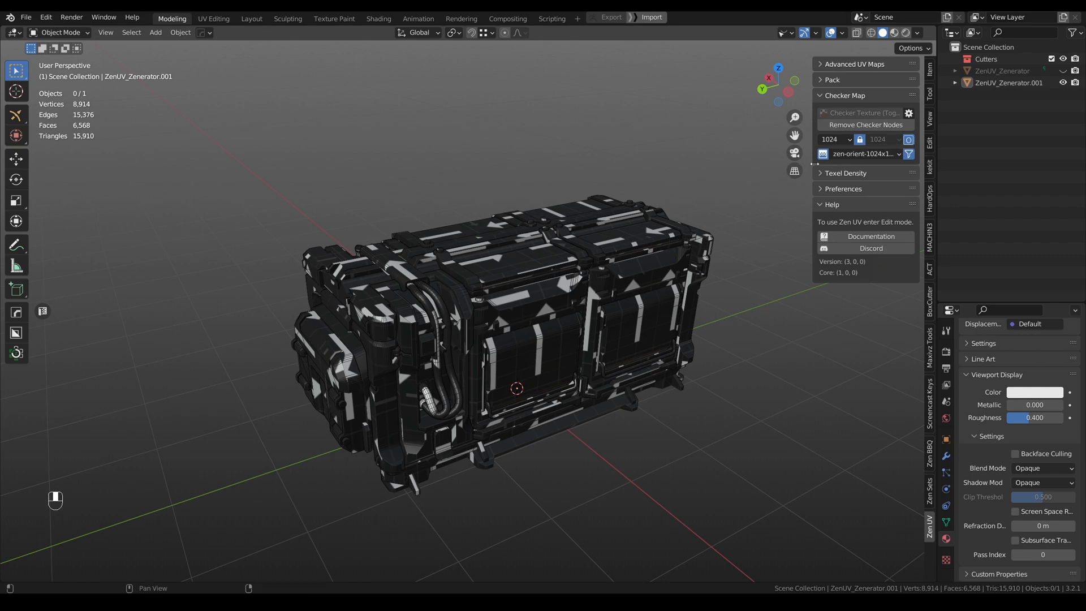
pyautogui.moveTo(894, 33)
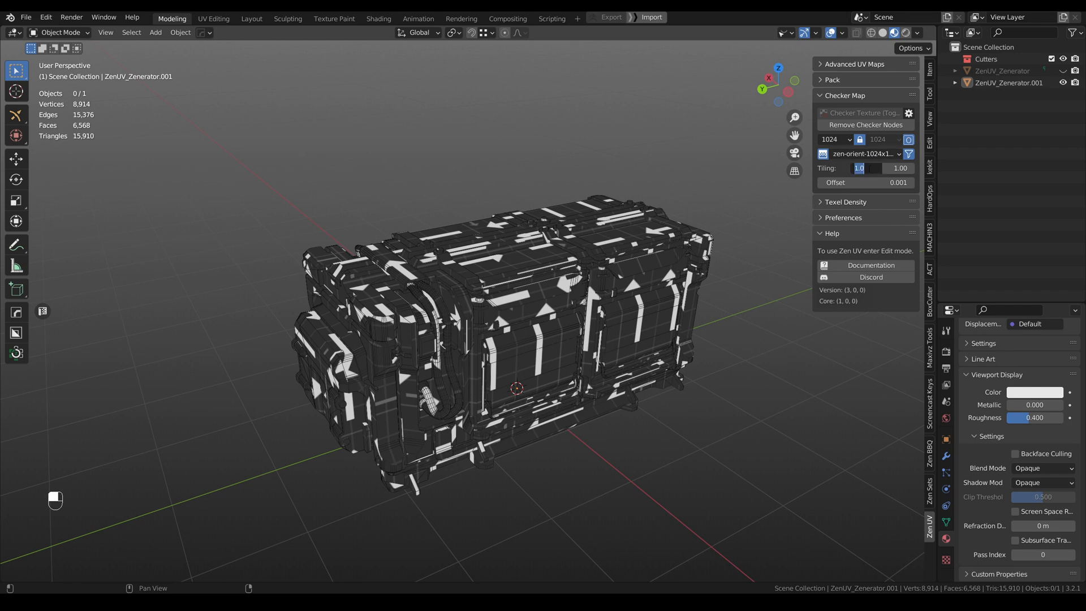
pyautogui.write('3')
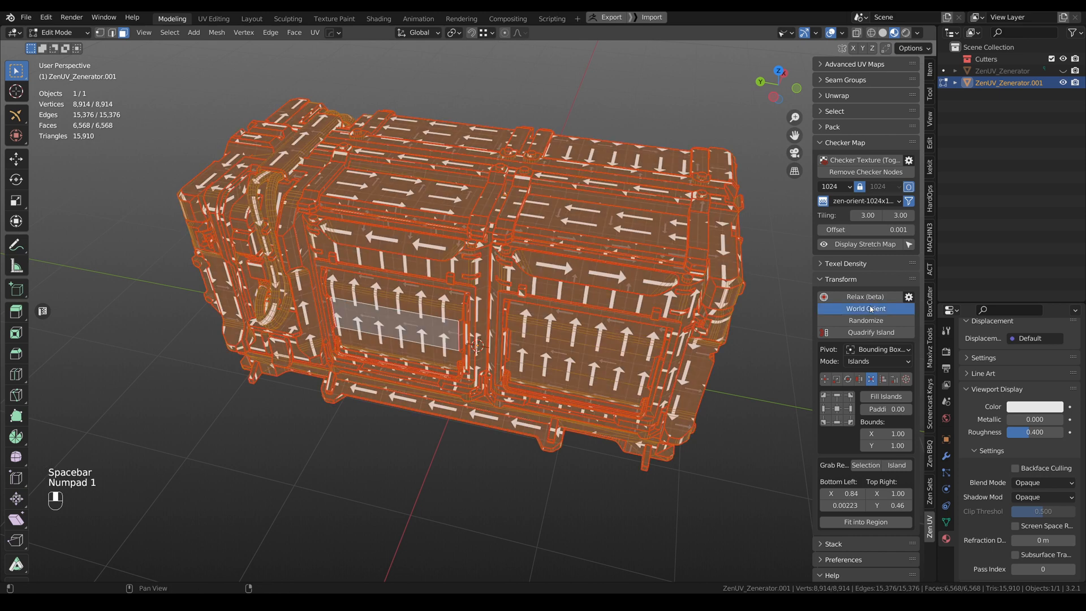
# Step: World-orient the crate's UV islands and toggle Rotate Islands in the Pack settings
pyautogui.click(865, 309)
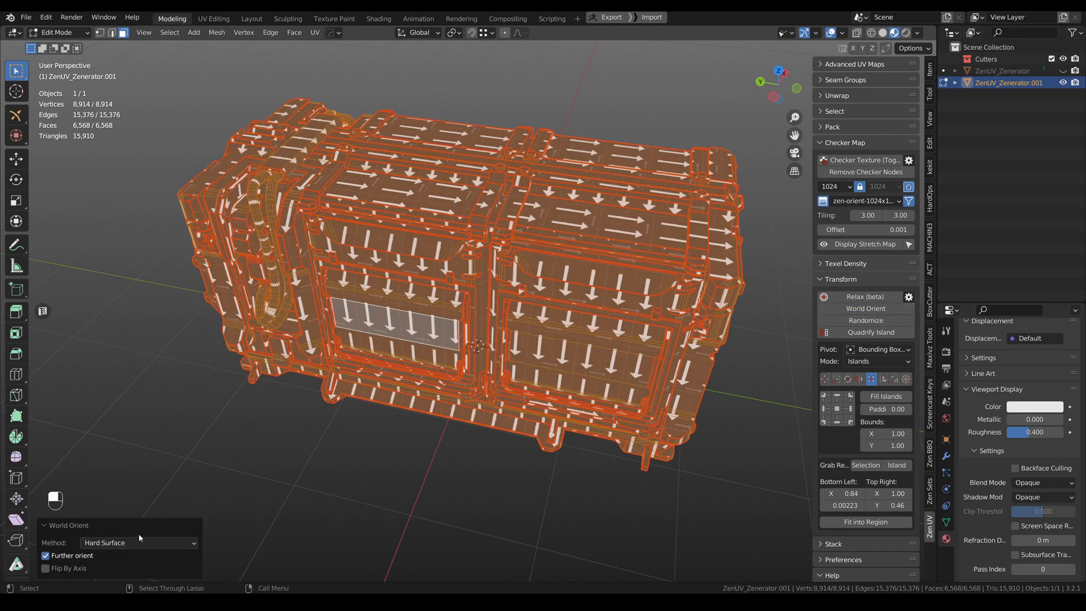
pyautogui.click(136, 542)
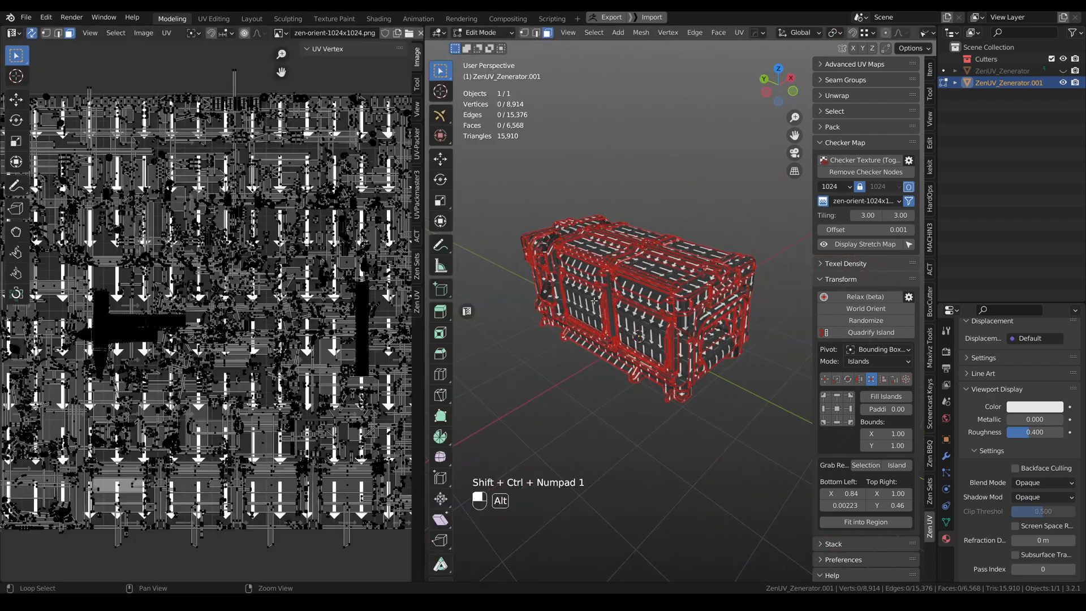
pyautogui.click(832, 127)
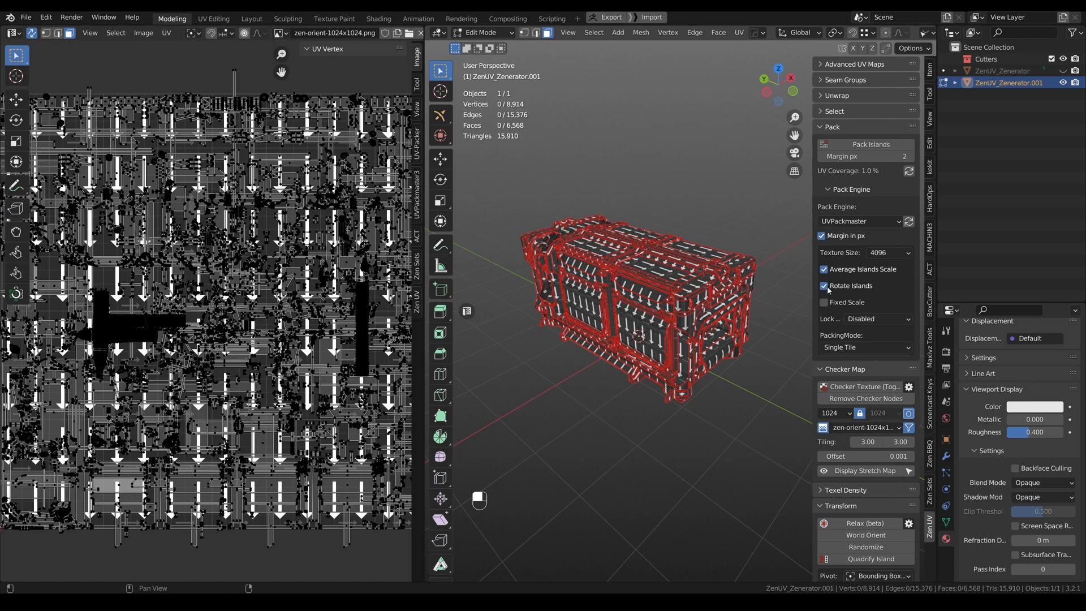
pyautogui.click(823, 285)
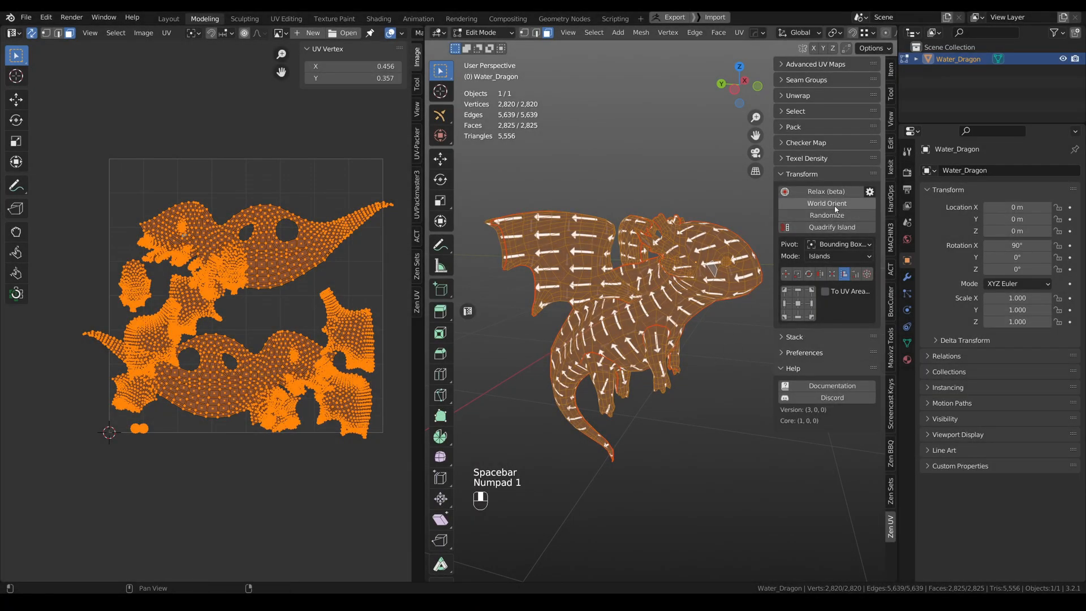
# Step: Apply World Orient to the dragon's UV islands and review the operator settings
pyautogui.click(827, 203)
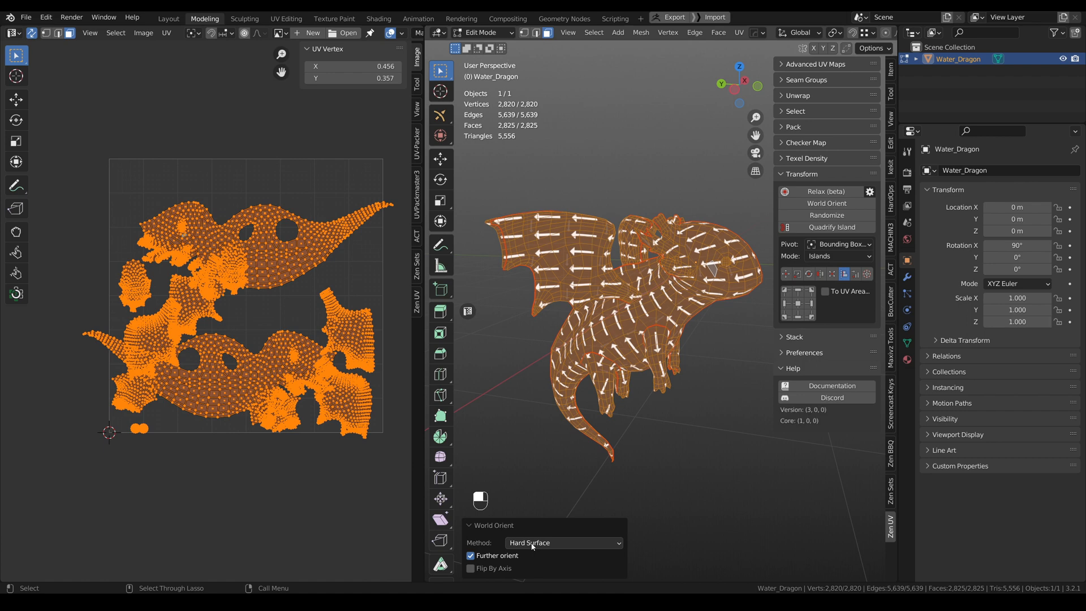
pyautogui.click(562, 542)
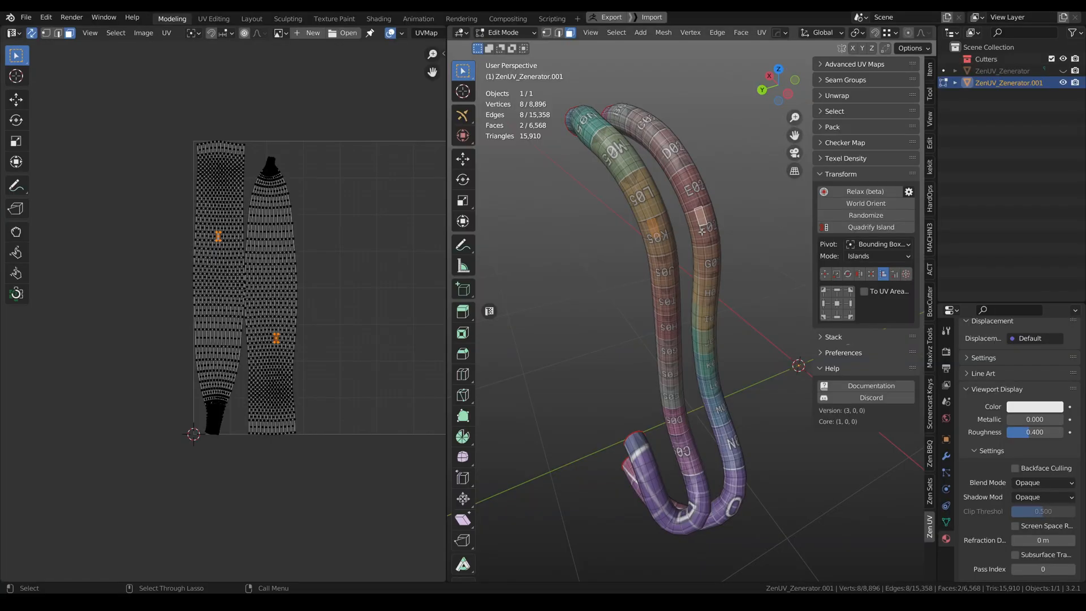
# Step: Quadrify the tube islands with averaged texel density, marked borders, seams, sharp edges, vertical orientation
pyautogui.click(871, 226)
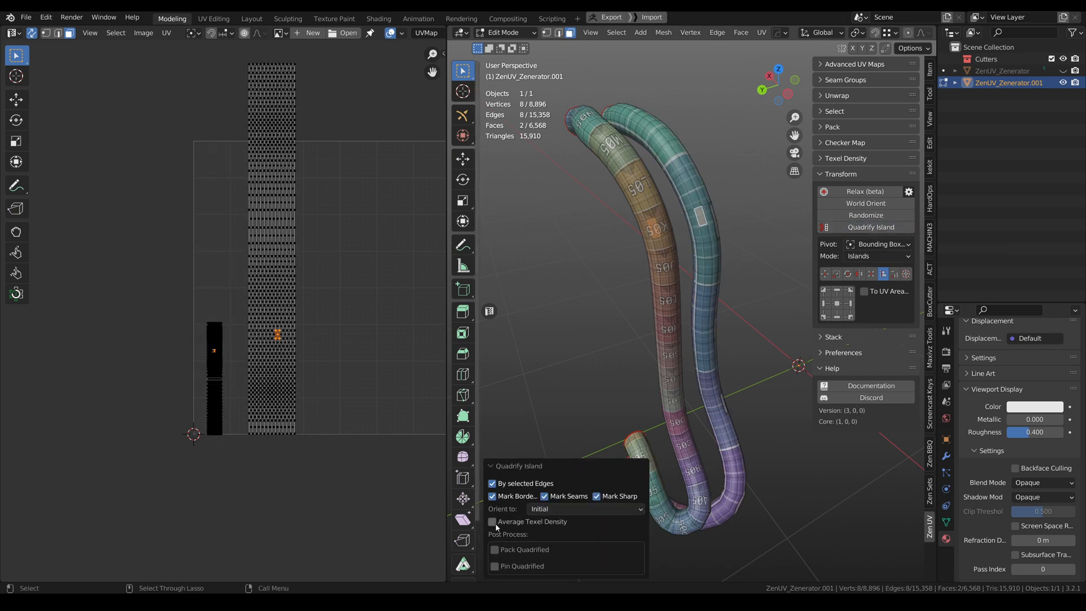
pyautogui.click(491, 521)
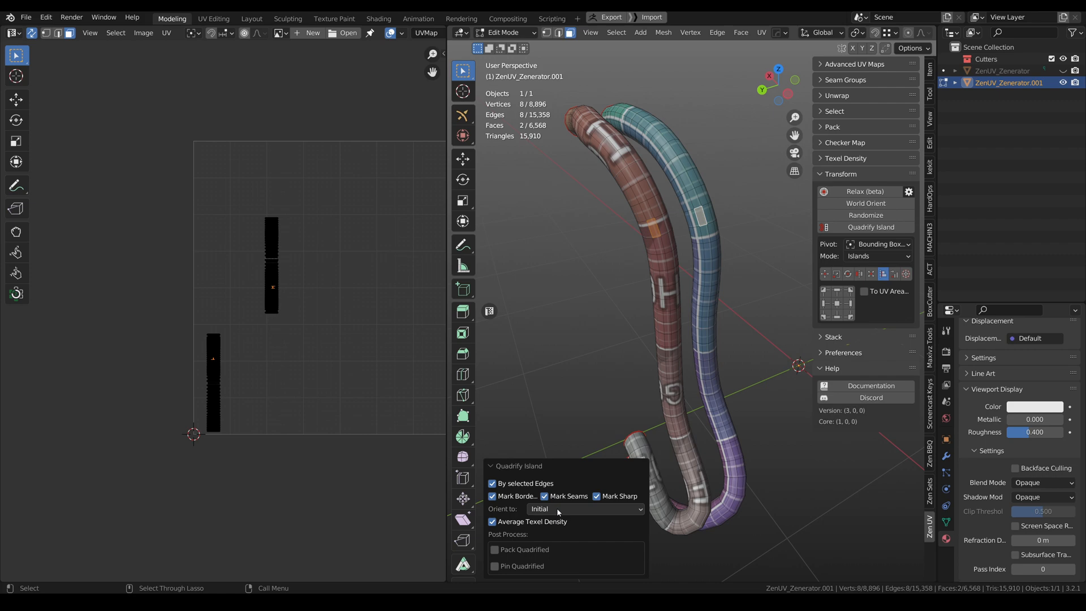
pyautogui.click(585, 509)
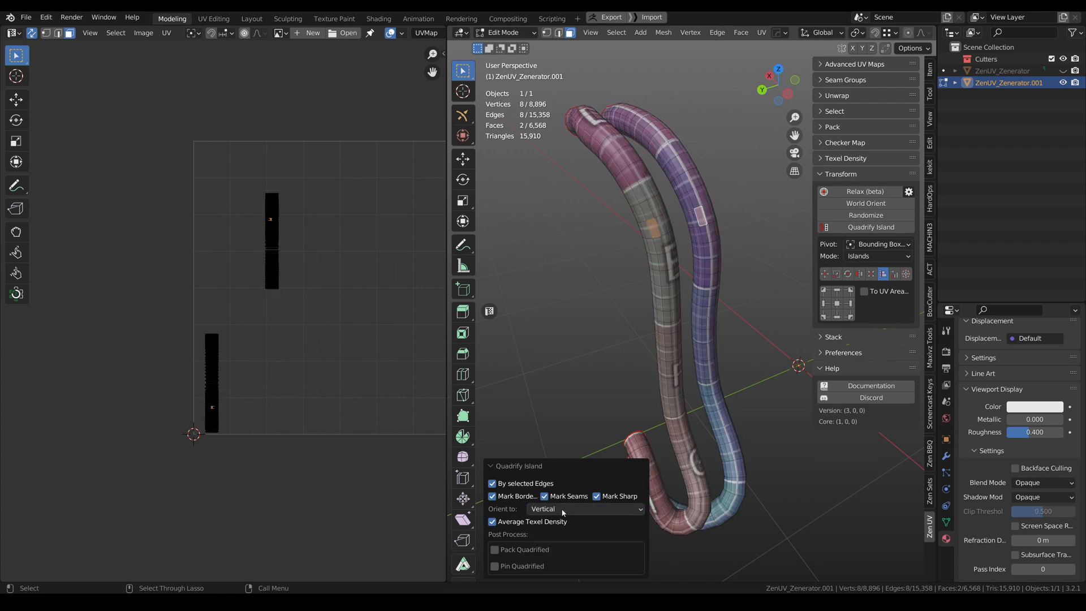
pyautogui.click(585, 508)
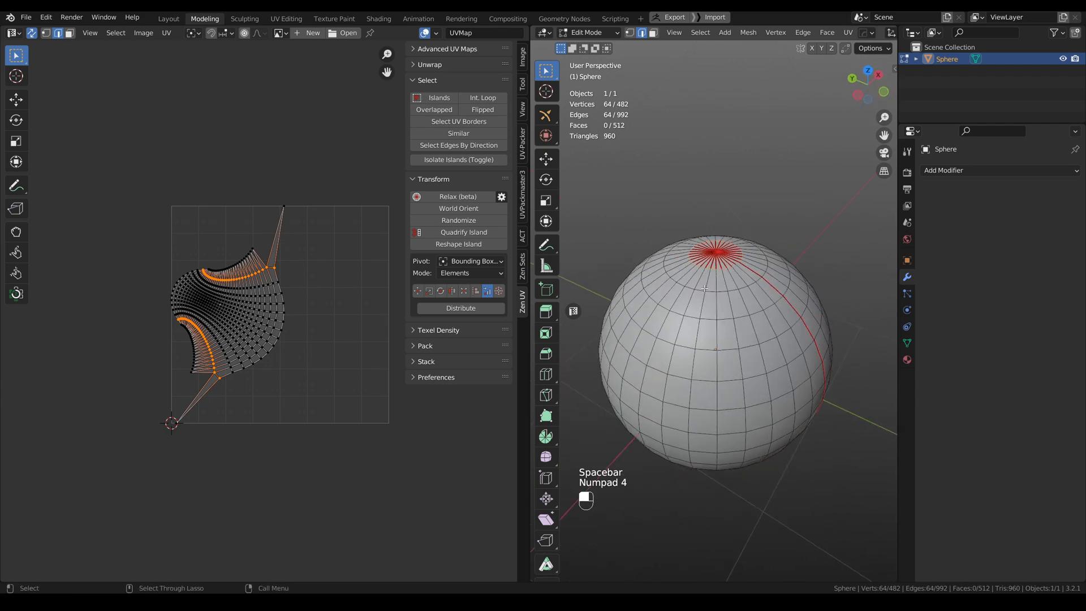
# Step: Reshape the sphere's island with the edge loops oriented along the U axis
pyautogui.click(457, 243)
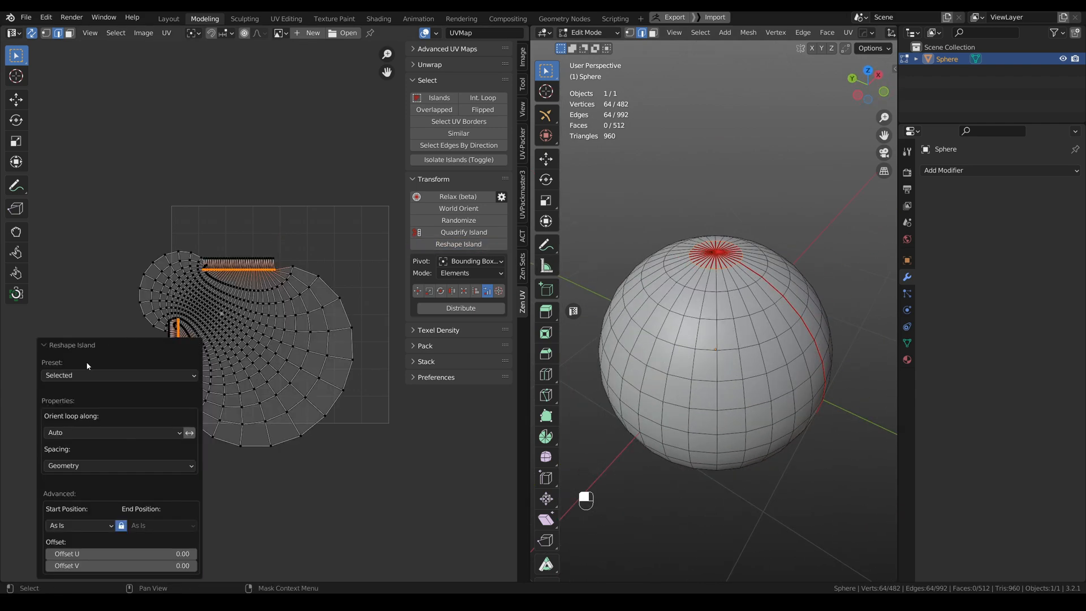
pyautogui.click(114, 432)
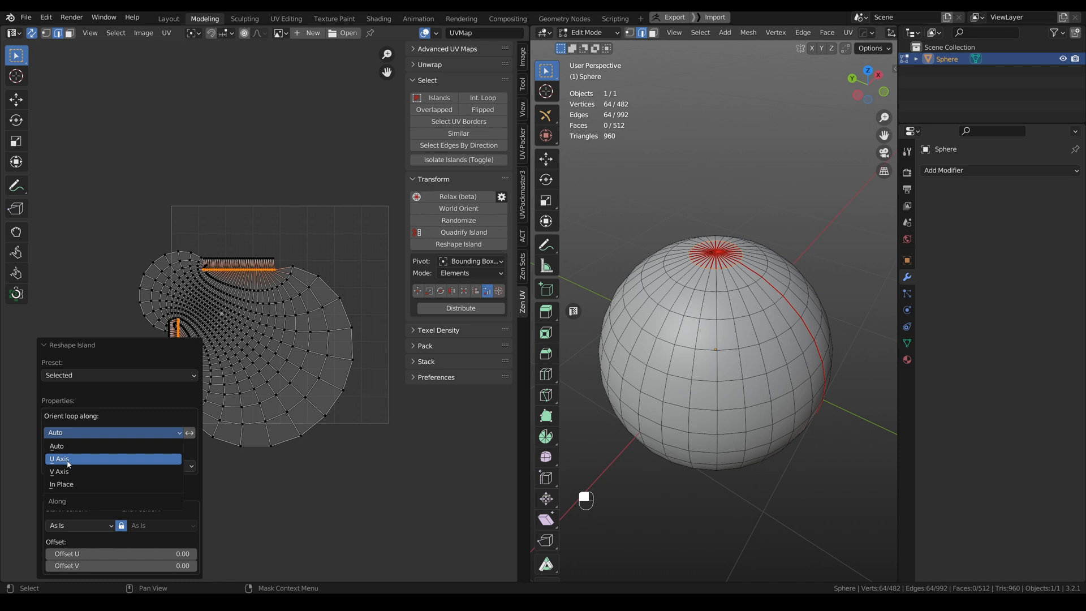
pyautogui.click(59, 458)
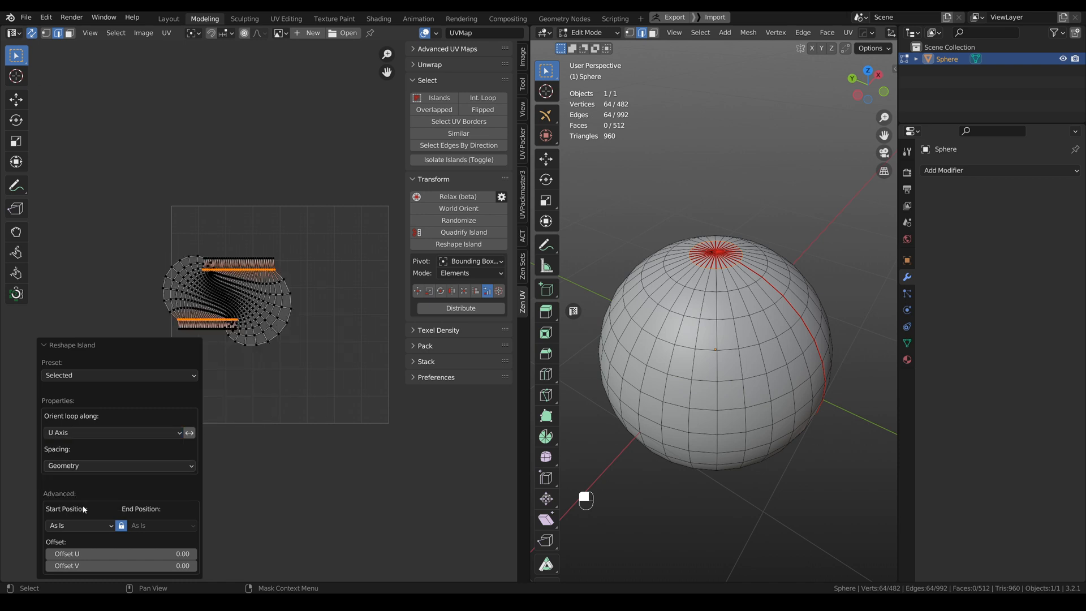
pyautogui.click(78, 525)
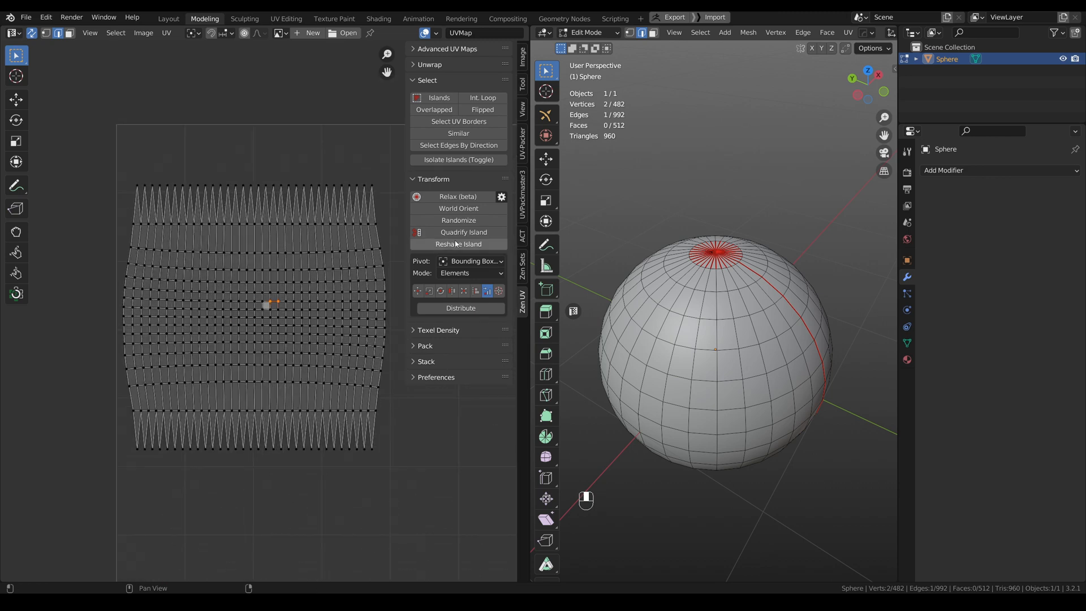
# Step: Reshape the sphere's island again using the U Direction preset
pyautogui.click(457, 244)
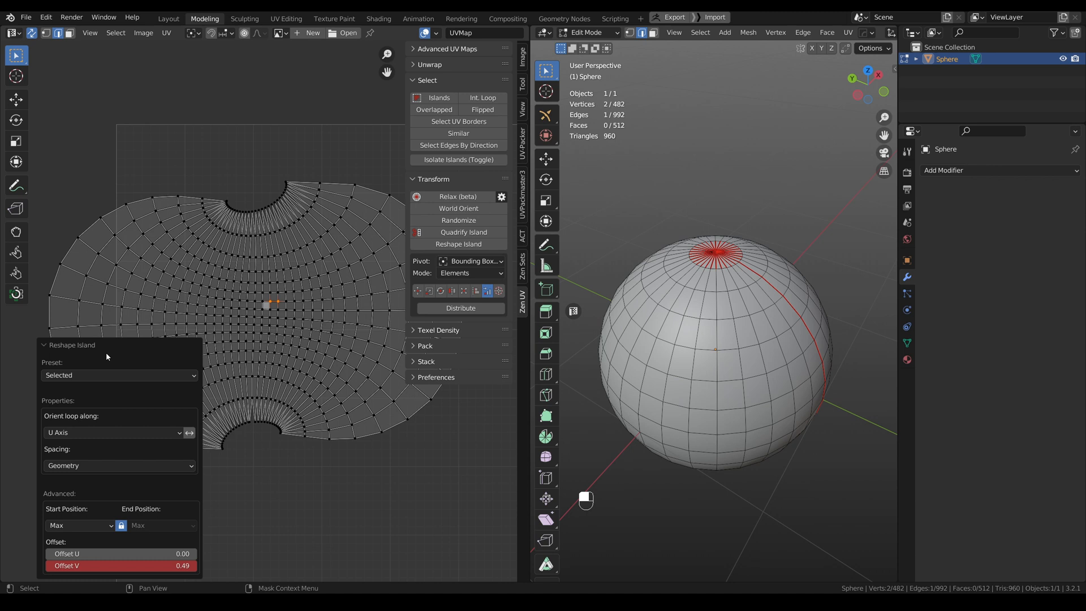
pyautogui.click(119, 375)
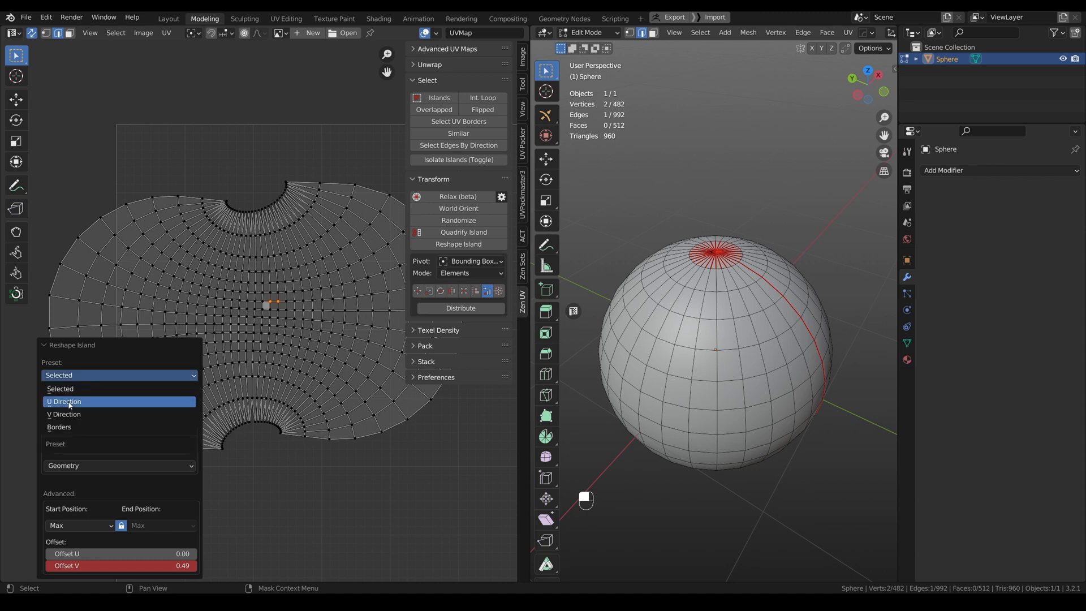
pyautogui.click(63, 401)
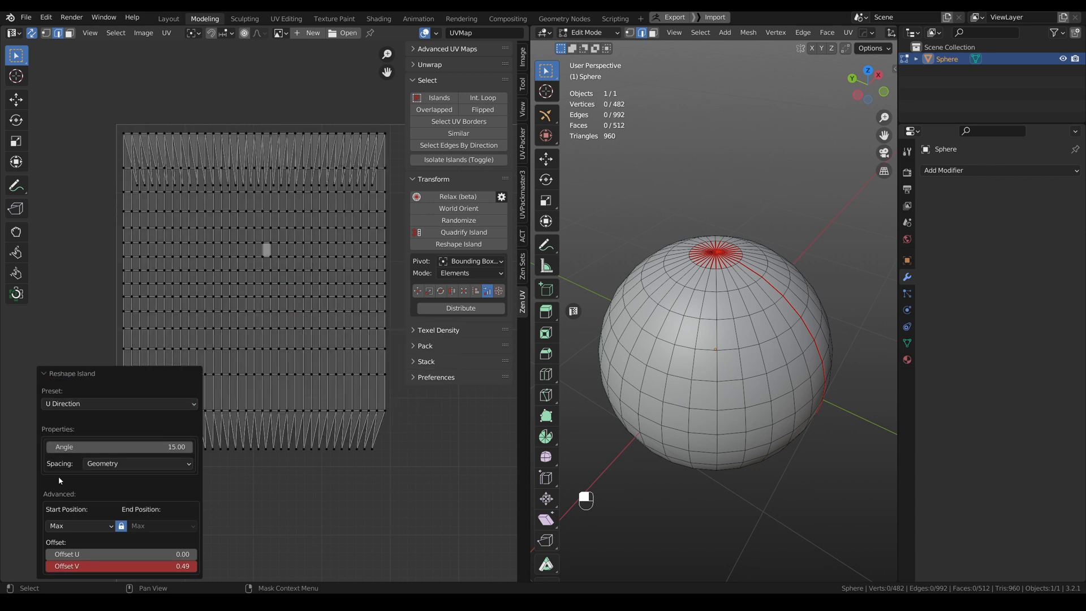
pyautogui.doubleClick(118, 565)
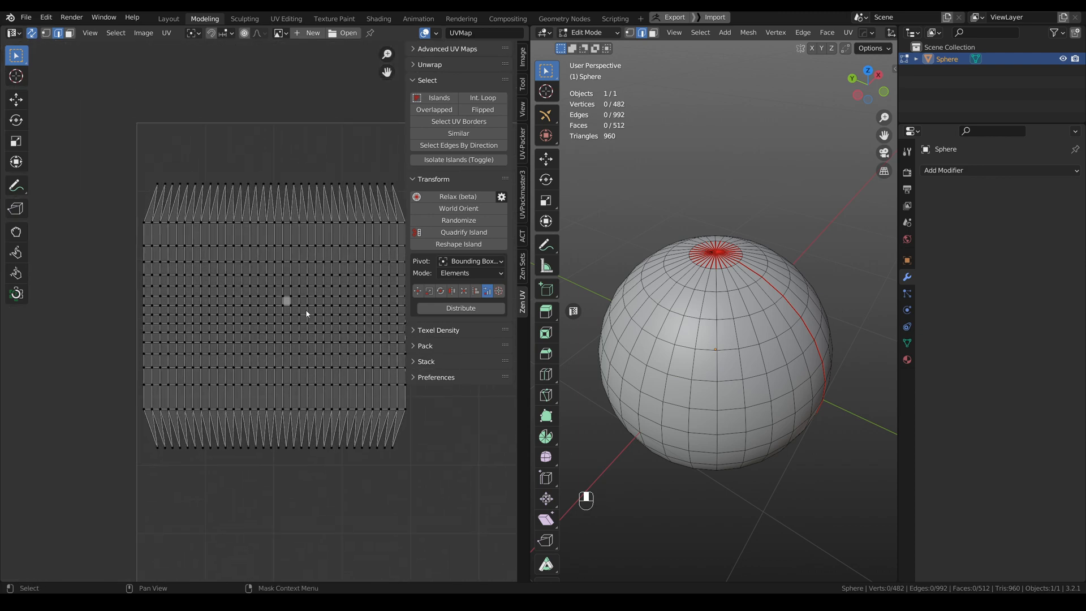
pyautogui.click(458, 243)
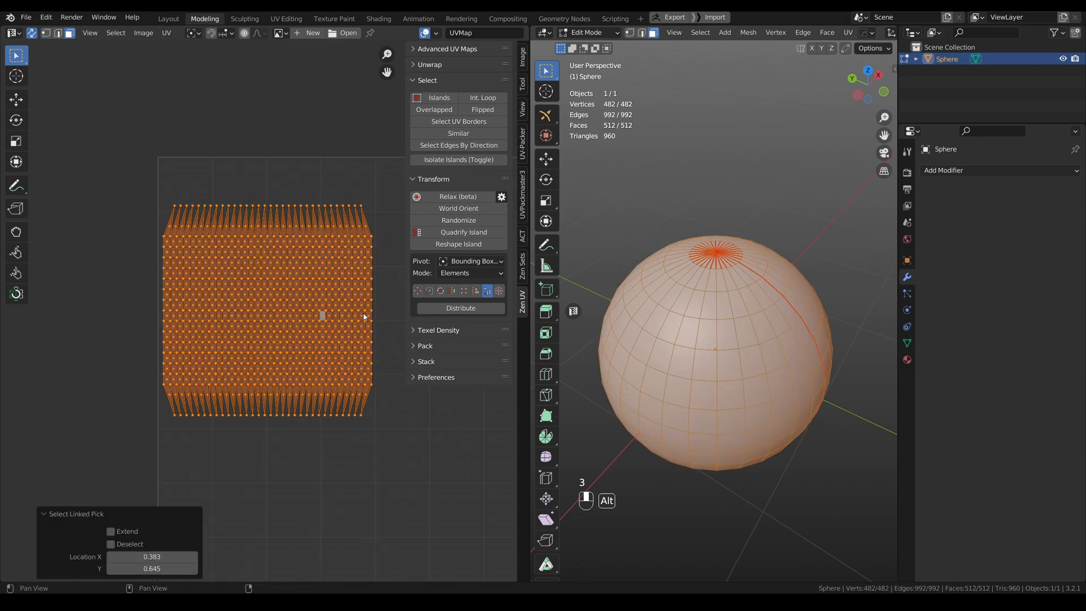
pyautogui.click(459, 308)
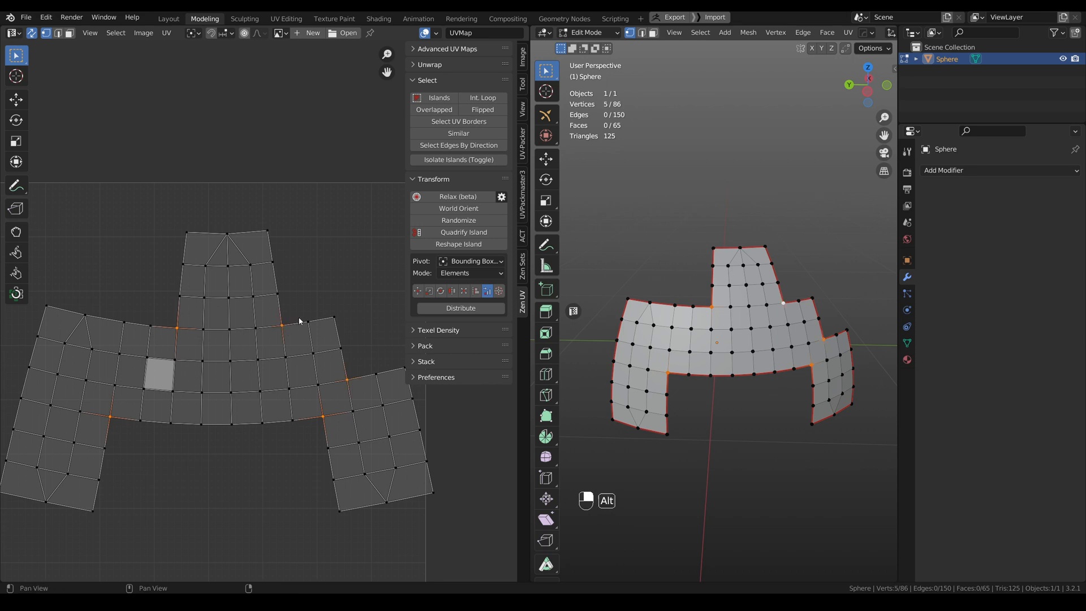
# Step: Pin the corner vertices and reshape the cap island with the Borders preset
pyautogui.press('P')
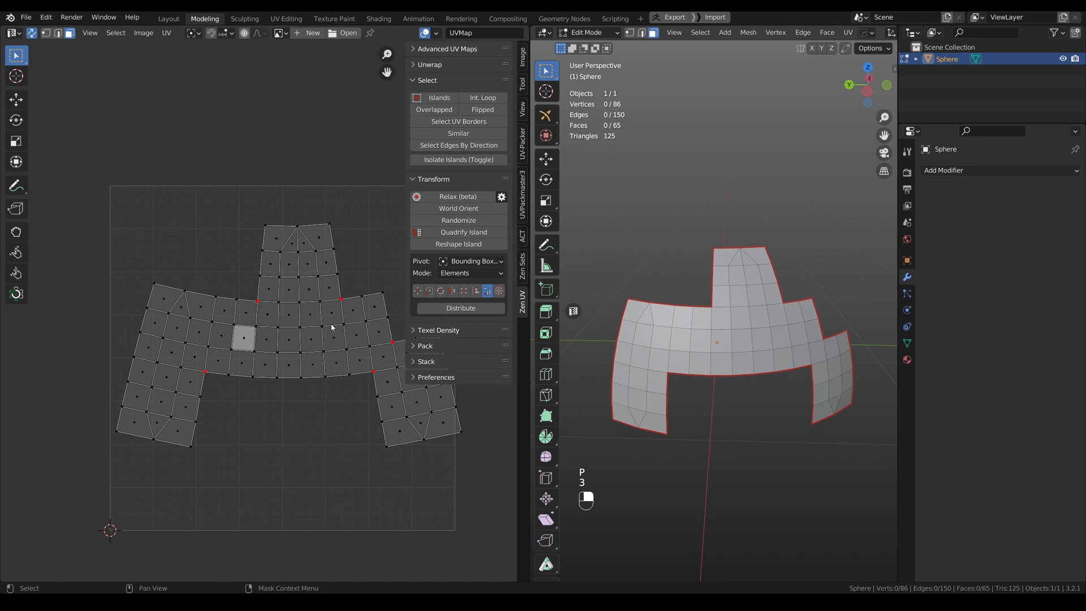
pyautogui.click(457, 244)
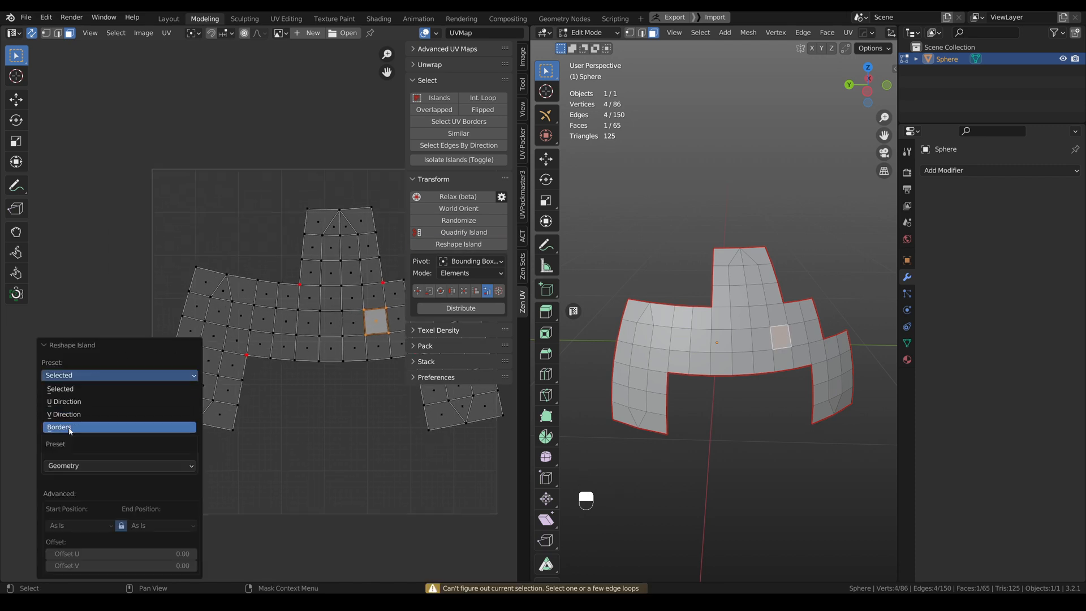
pyautogui.click(59, 426)
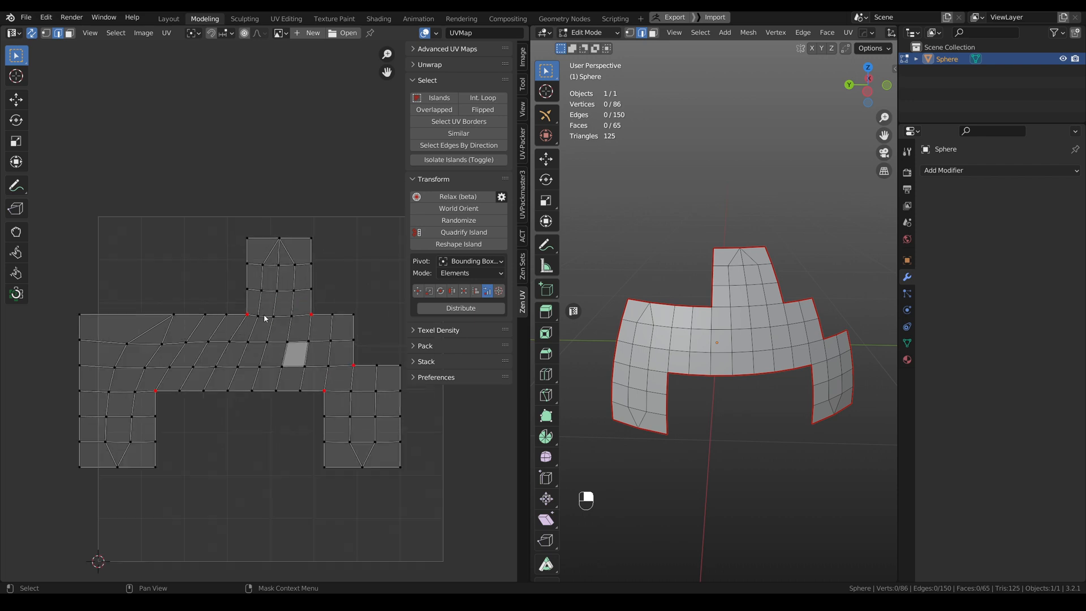
pyautogui.moveTo(330, 417)
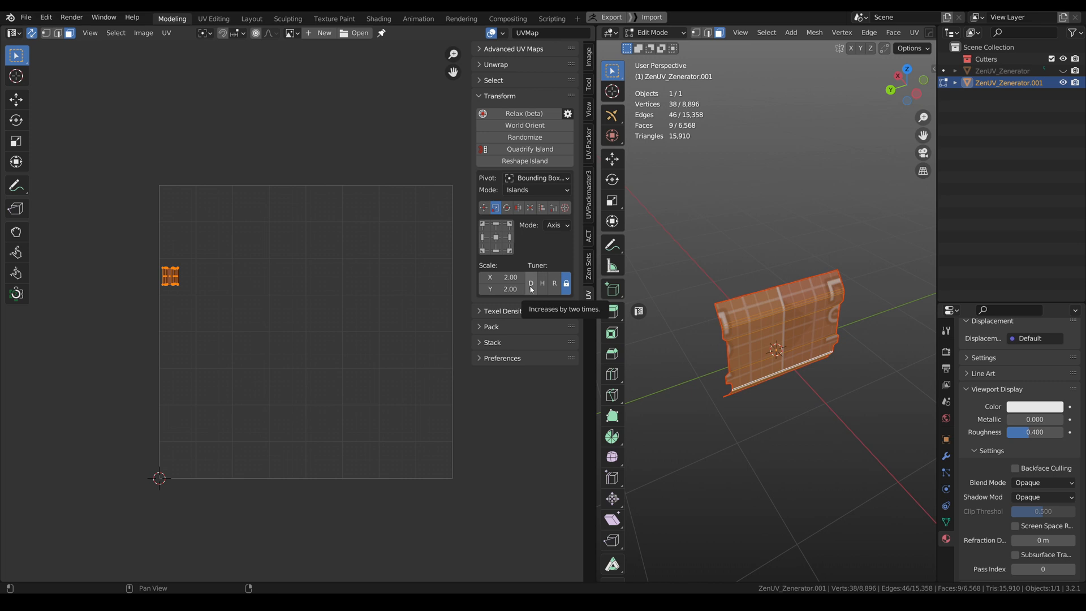
pyautogui.click(531, 283)
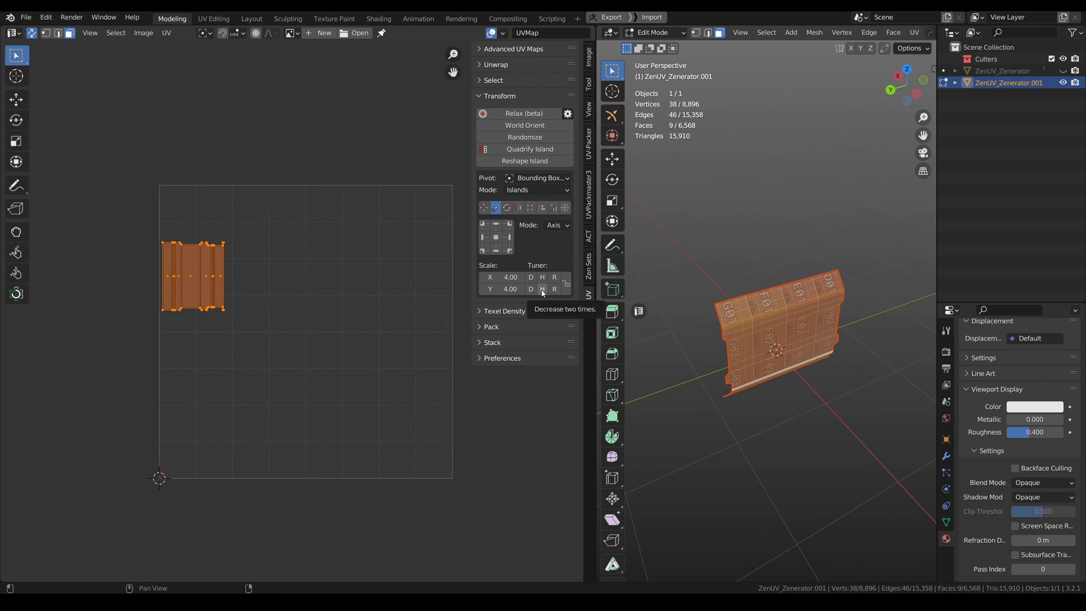
pyautogui.click(530, 289)
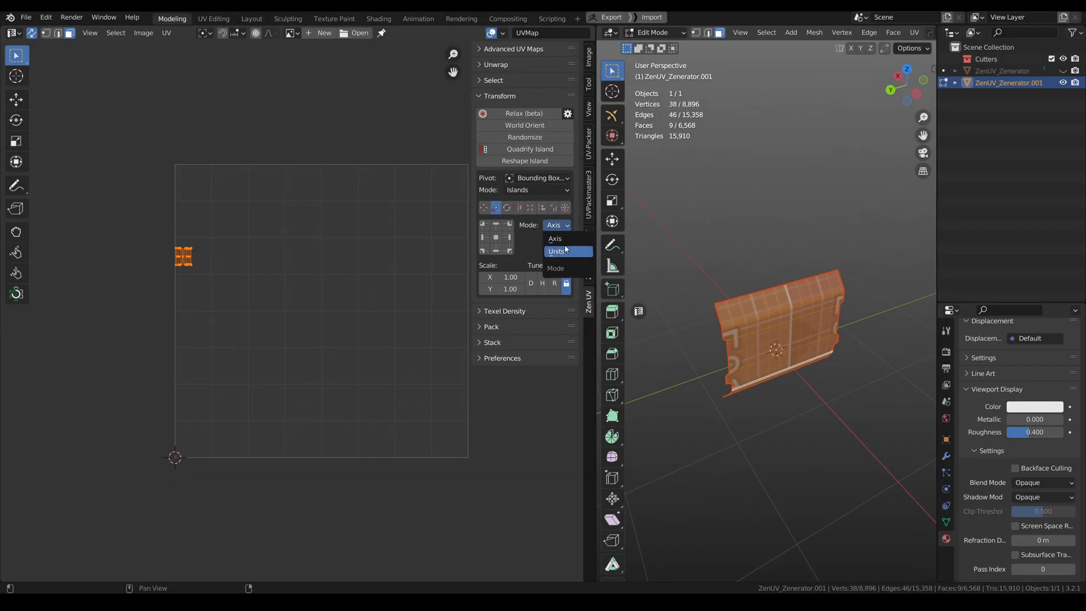
# Step: Set Zen UV Transform scale Mode to Units and enter a horizontal desired size of 250
pyautogui.click(558, 251)
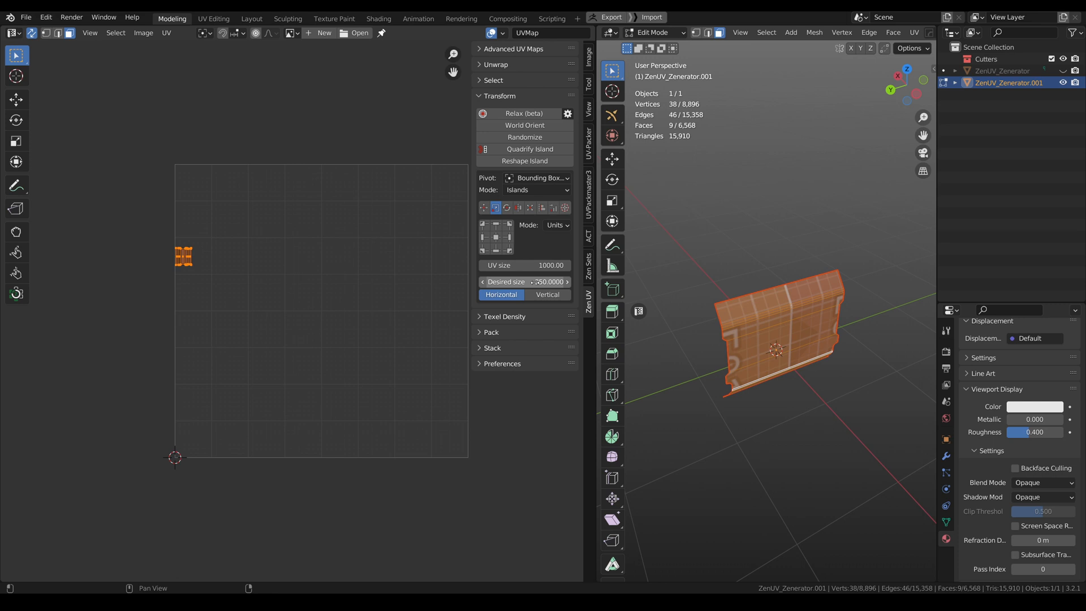
pyautogui.moveTo(525, 282)
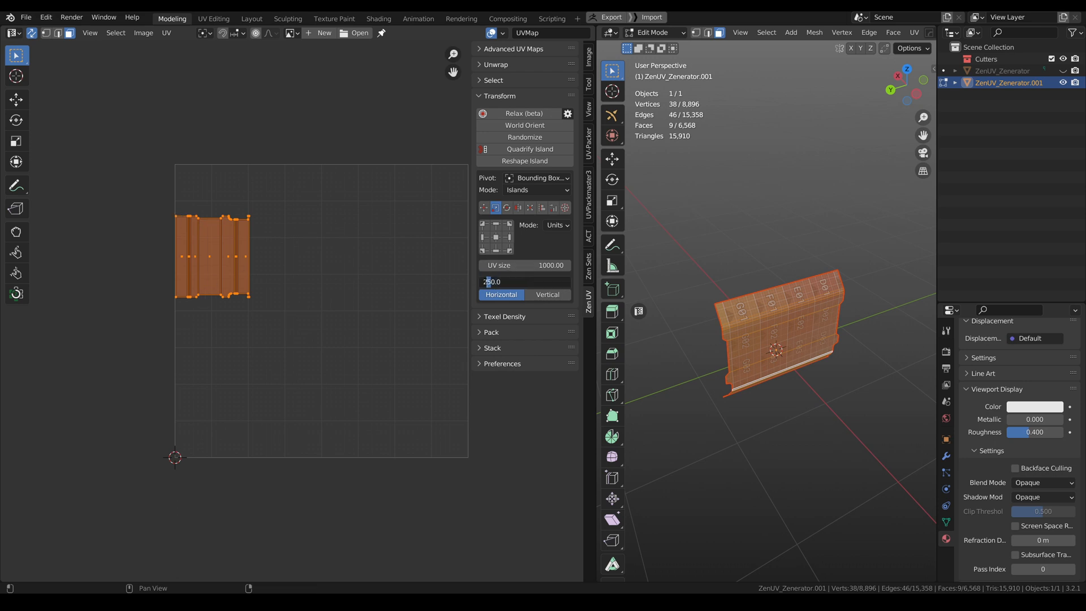
pyautogui.write('50.0')
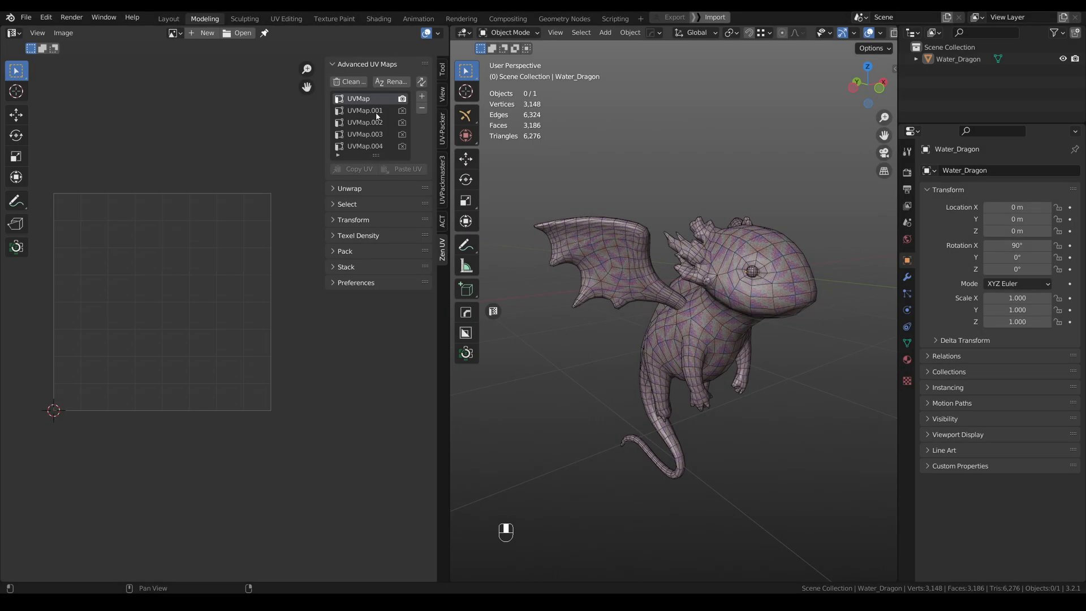
# Step: Rename all UV maps in Advanced UV Maps, replacing the name prefix with 'Map_'
pyautogui.click(392, 82)
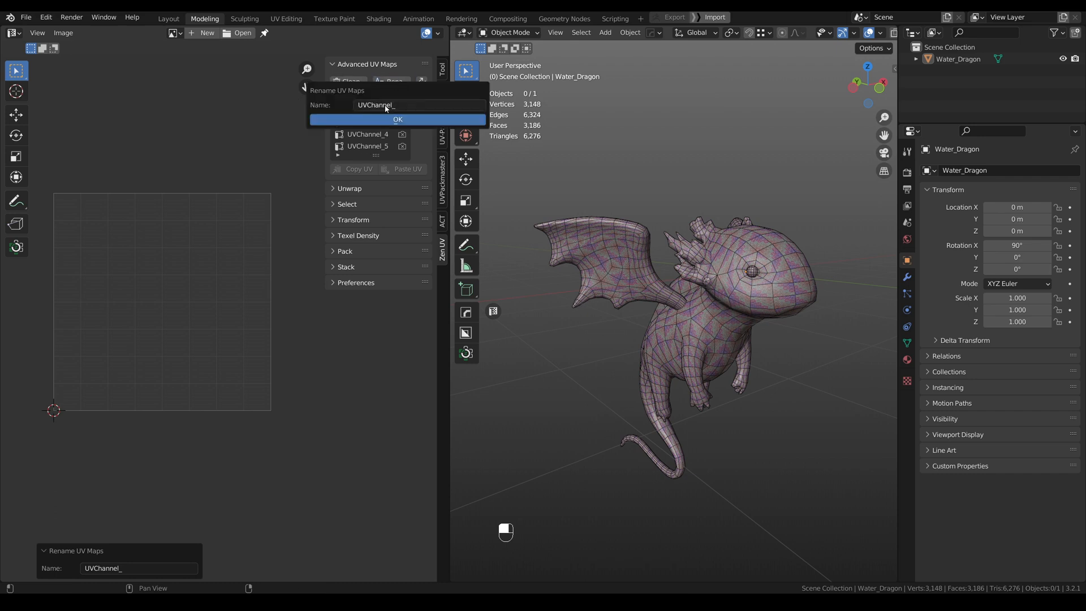
pyautogui.click(388, 104)
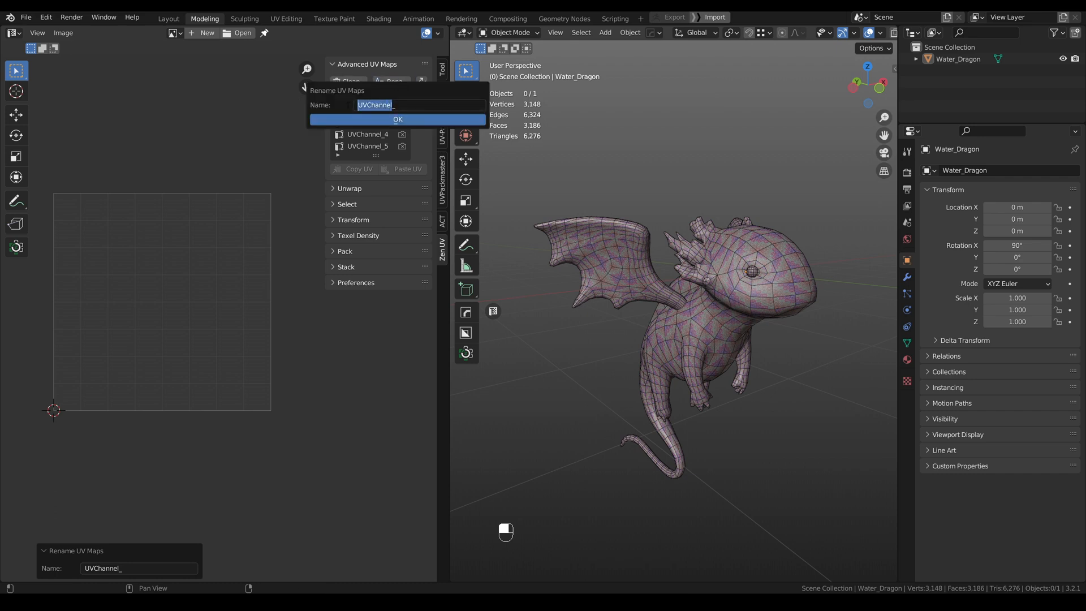
pyautogui.write('Map_')
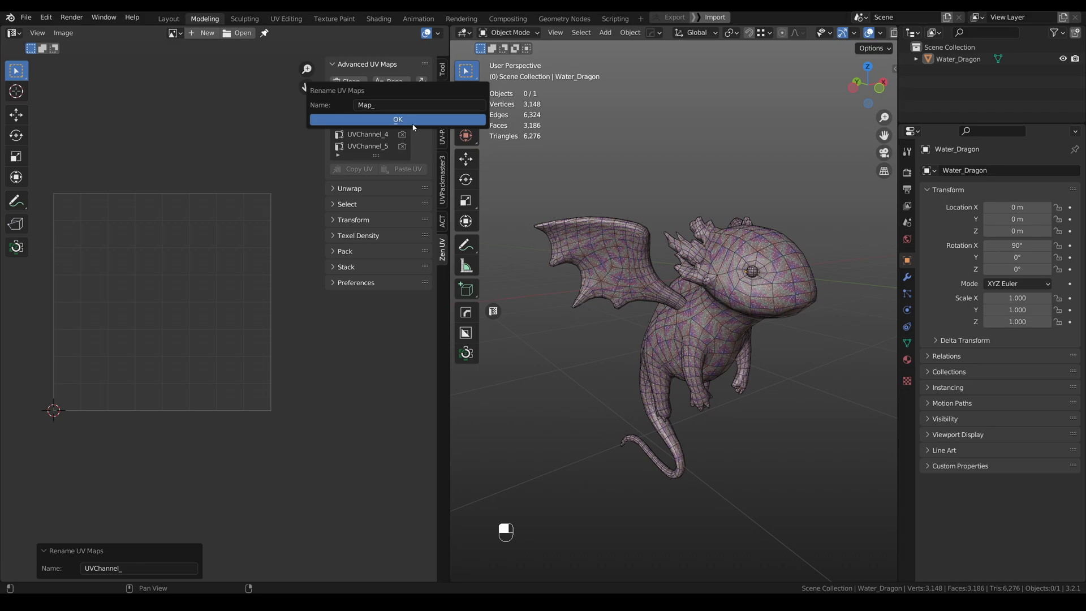
pyautogui.click(397, 119)
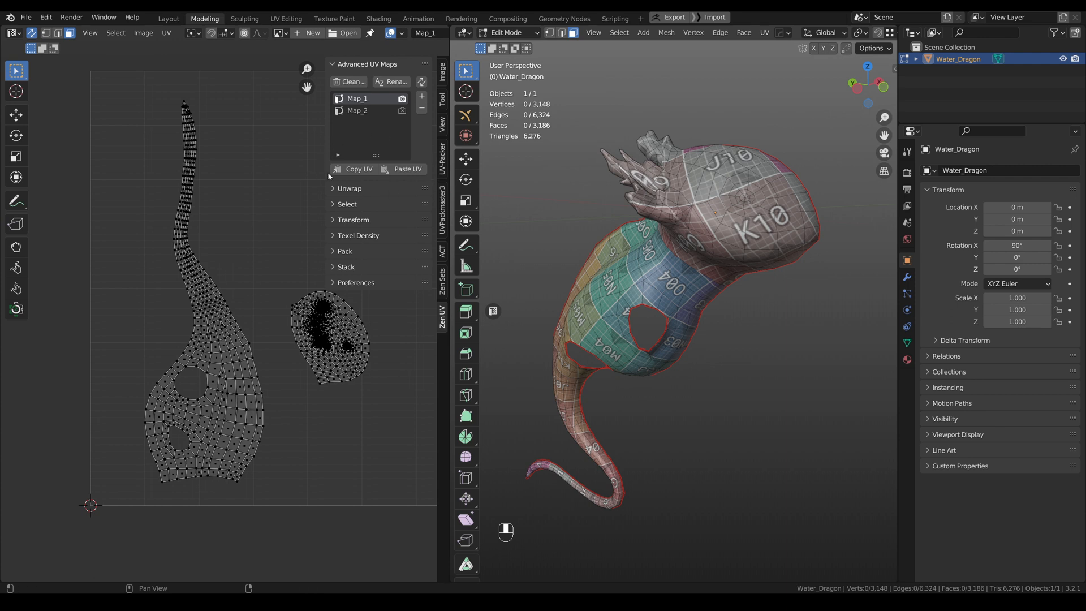
pyautogui.moveTo(339, 274)
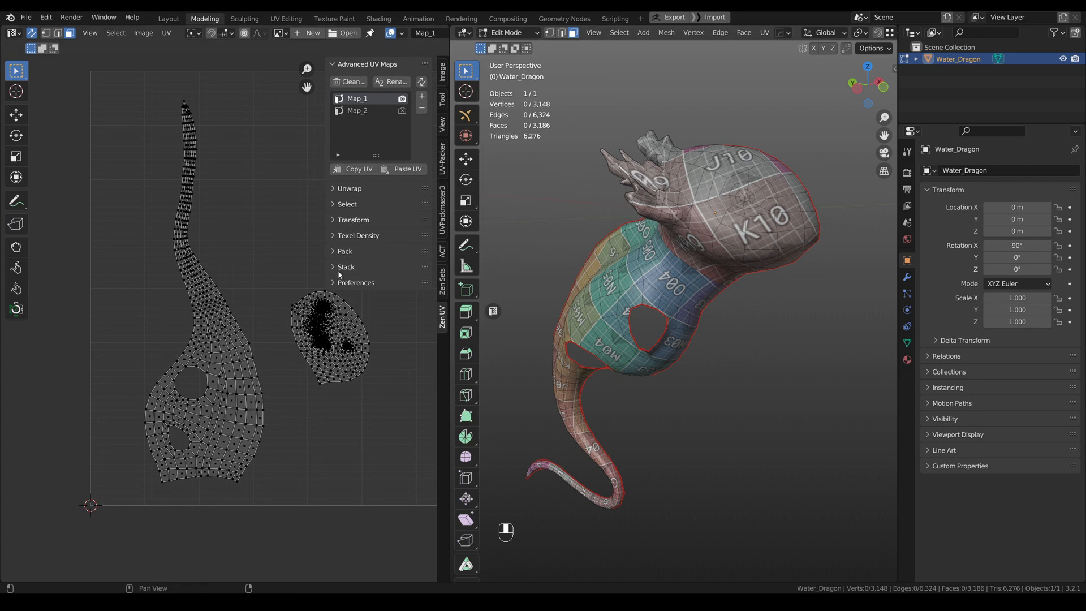
# Step: Select the head island instead of the tail and copy its UVs with Copy UV
pyautogui.click(724, 225)
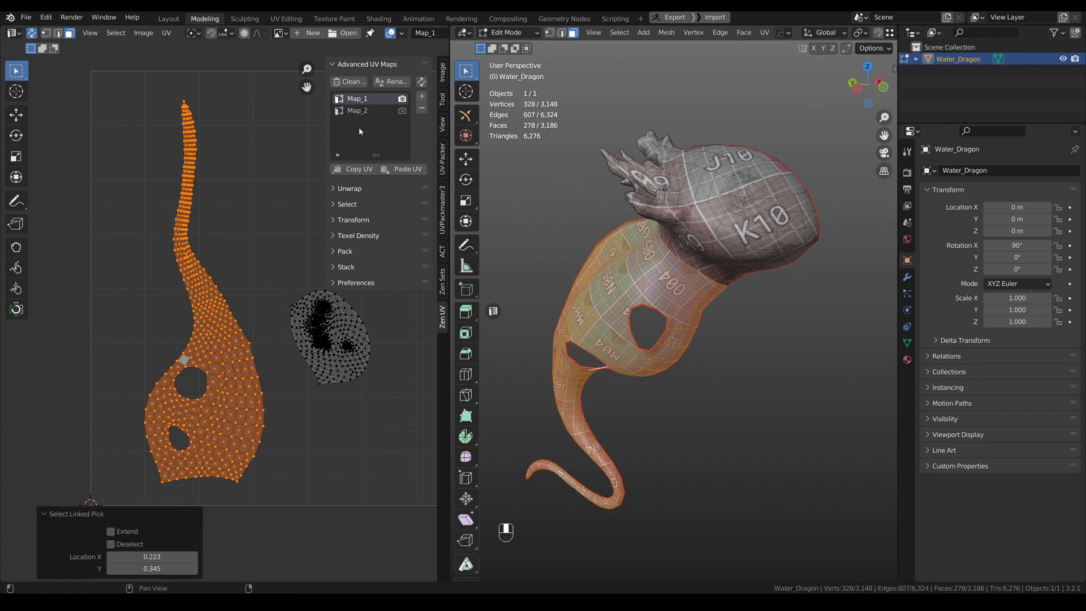
pyautogui.click(340, 110)
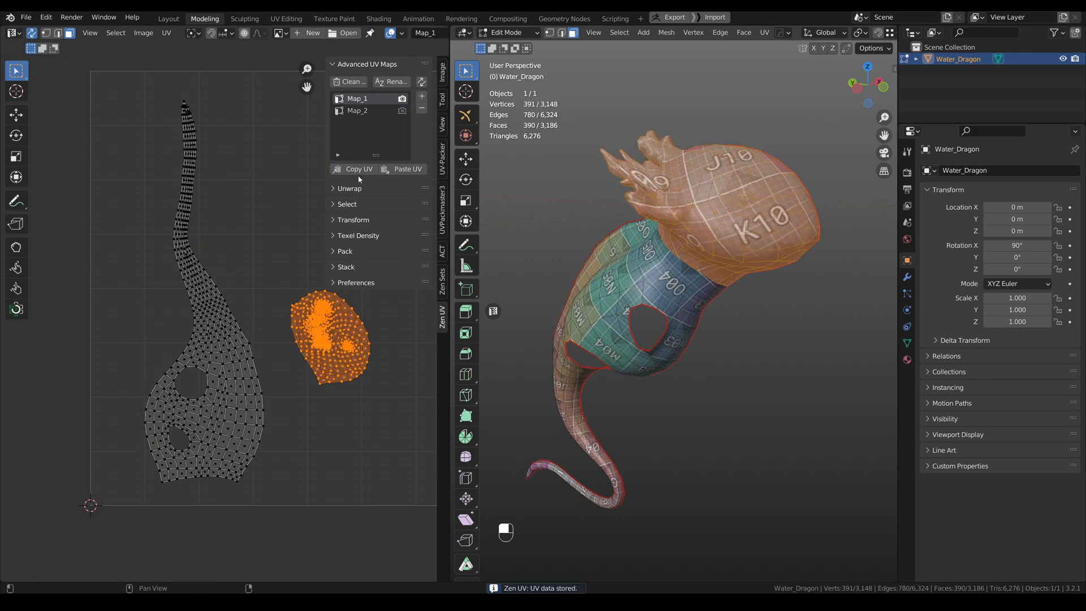
pyautogui.click(357, 110)
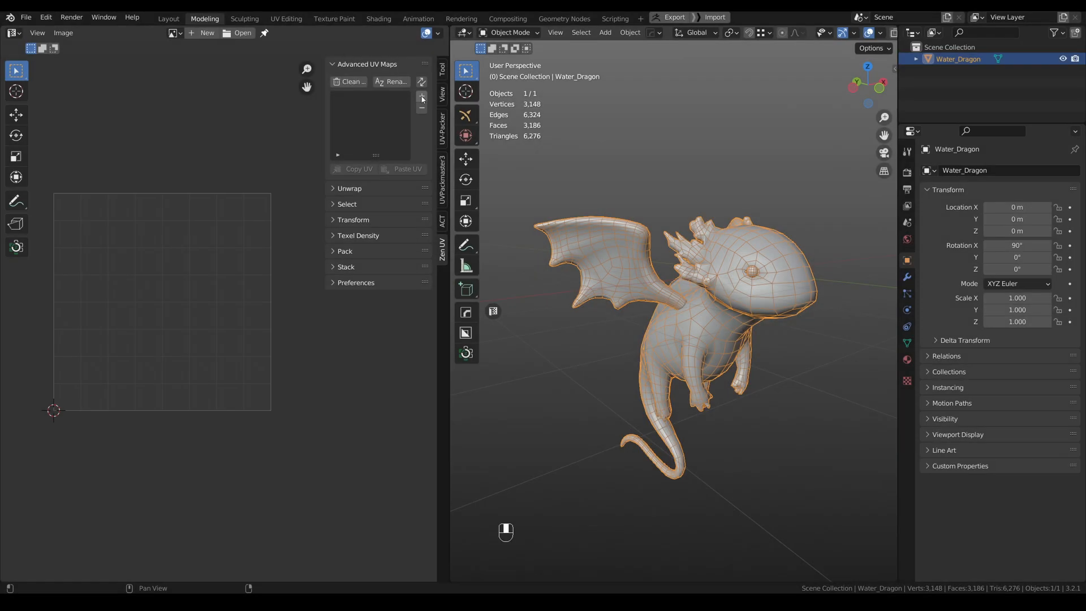
# Step: Add two UV maps, switching the unwrap projection from Cylinder to Cube, then Default
pyautogui.click(420, 91)
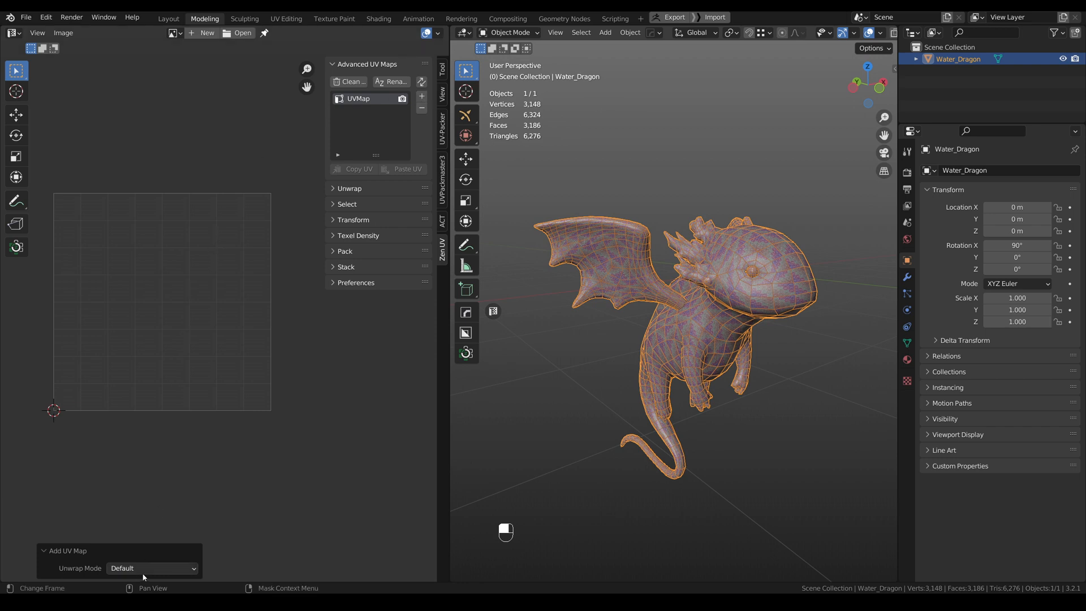
pyautogui.click(421, 96)
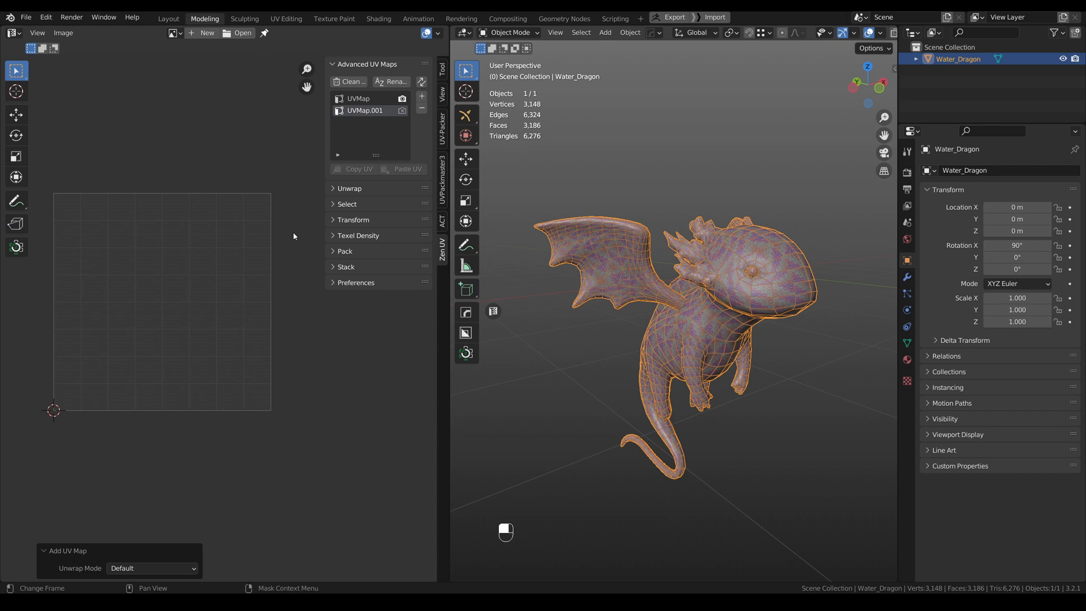
pyautogui.click(151, 567)
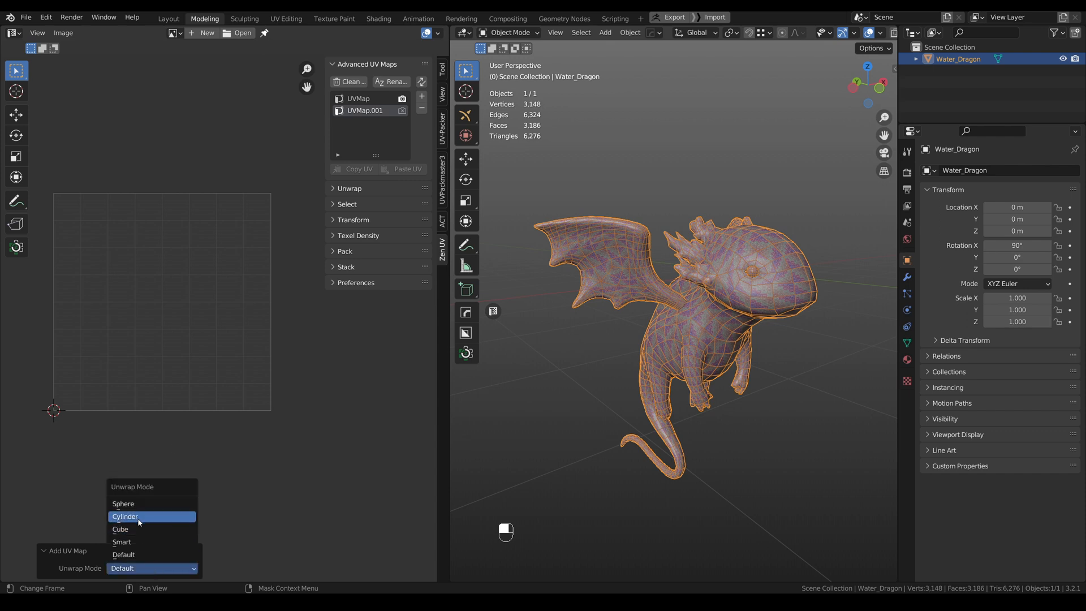
pyautogui.click(126, 516)
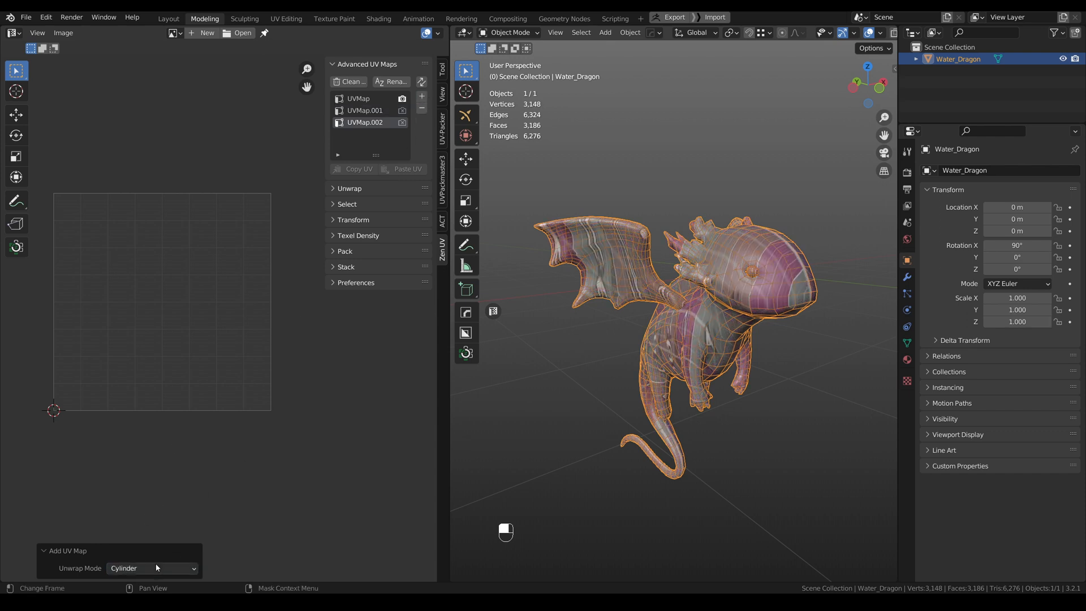
pyautogui.click(151, 567)
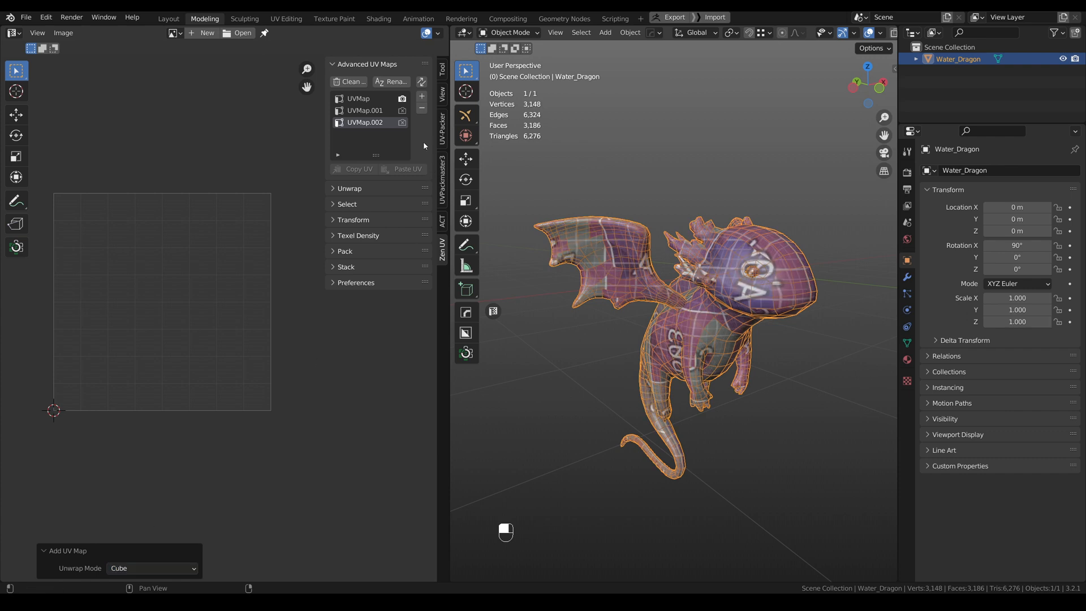
pyautogui.click(151, 568)
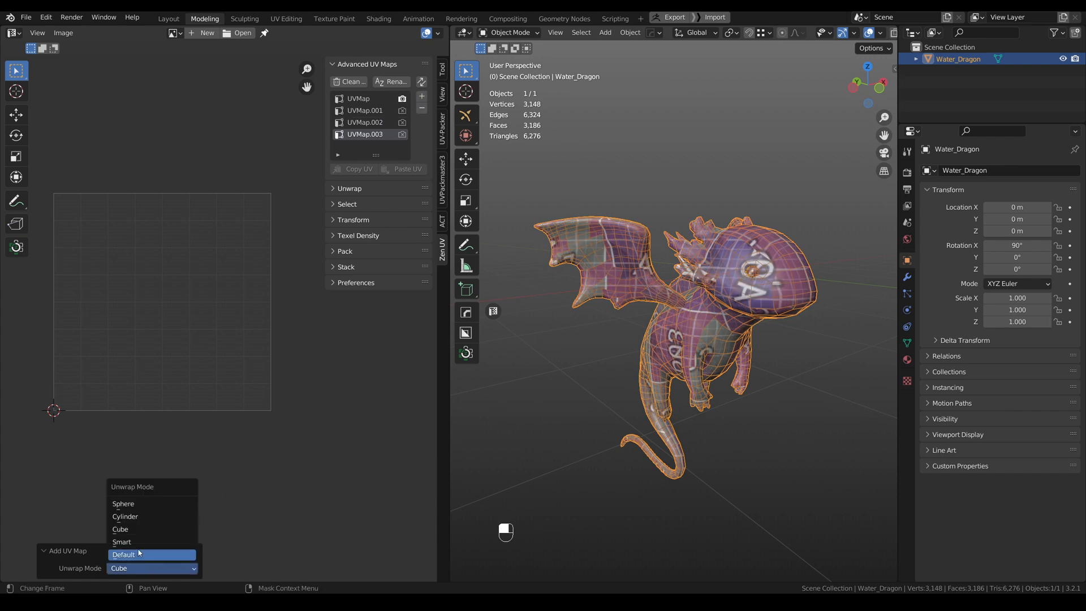
pyautogui.click(121, 542)
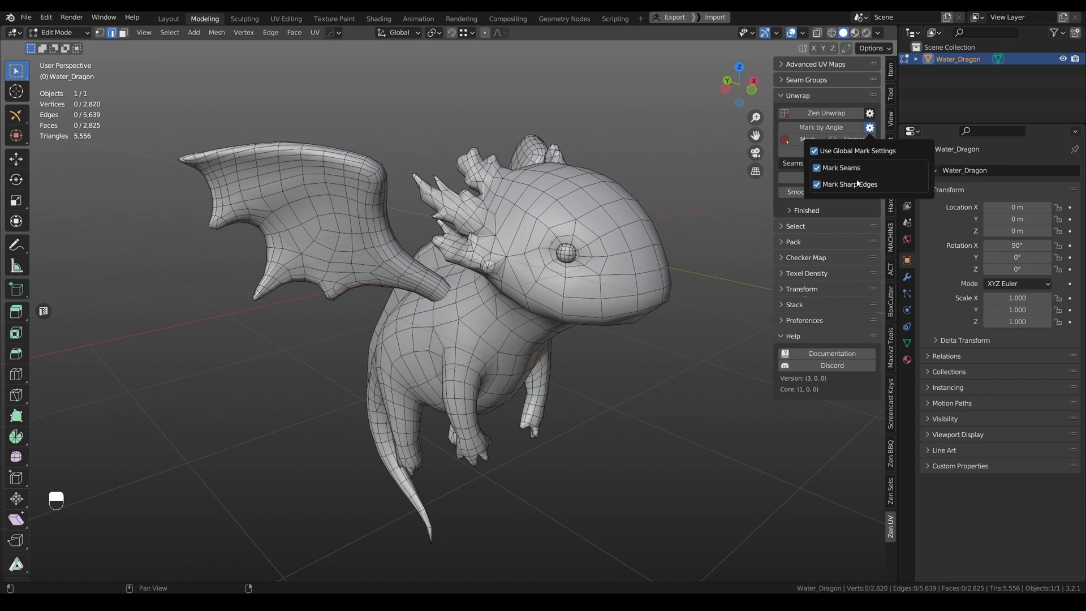
pyautogui.moveTo(851, 179)
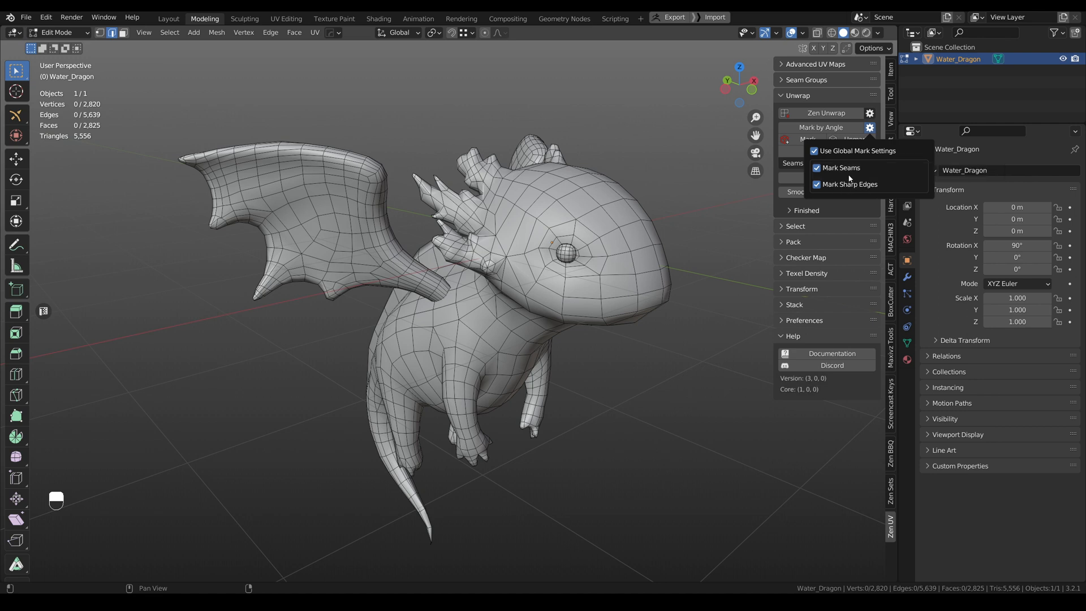
pyautogui.moveTo(841, 167)
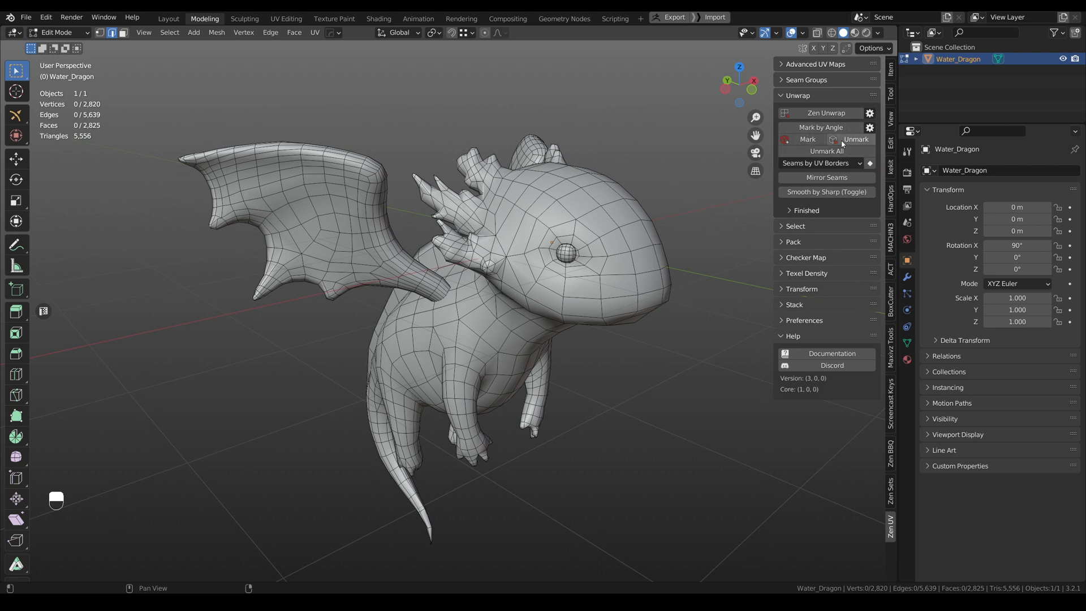
# Step: Mark seams and sharp edges by angle, toggle seam marking, then clear only sharp edges
pyautogui.click(820, 128)
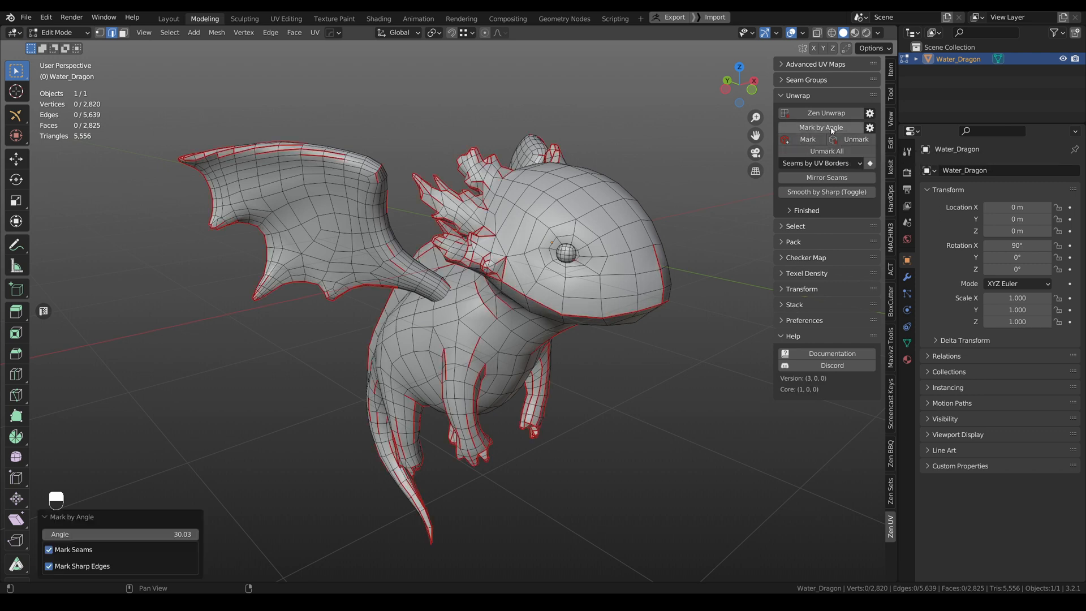
pyautogui.click(48, 549)
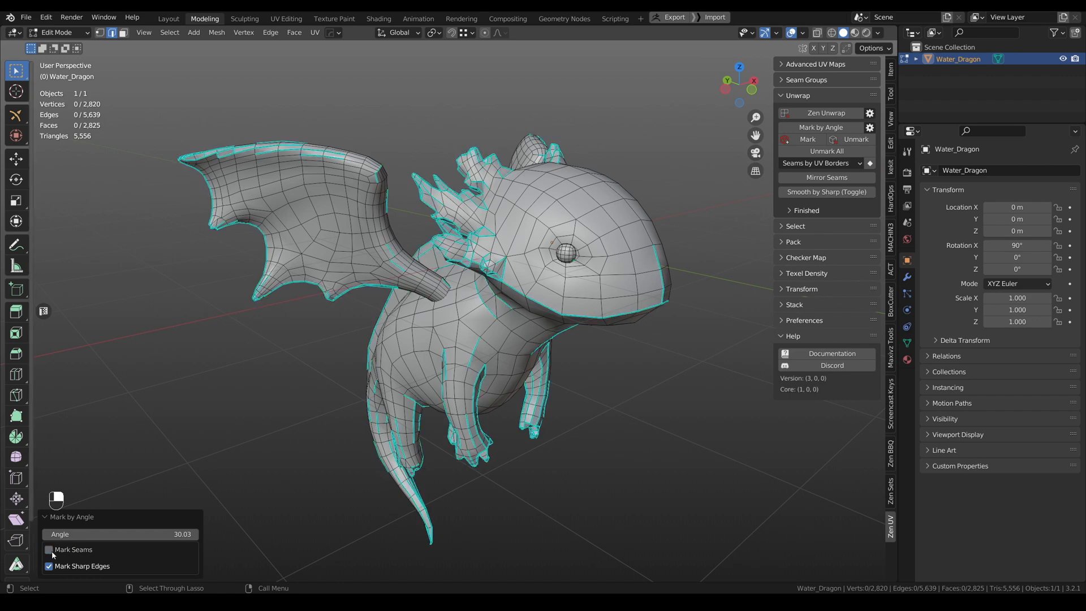
pyautogui.click(49, 549)
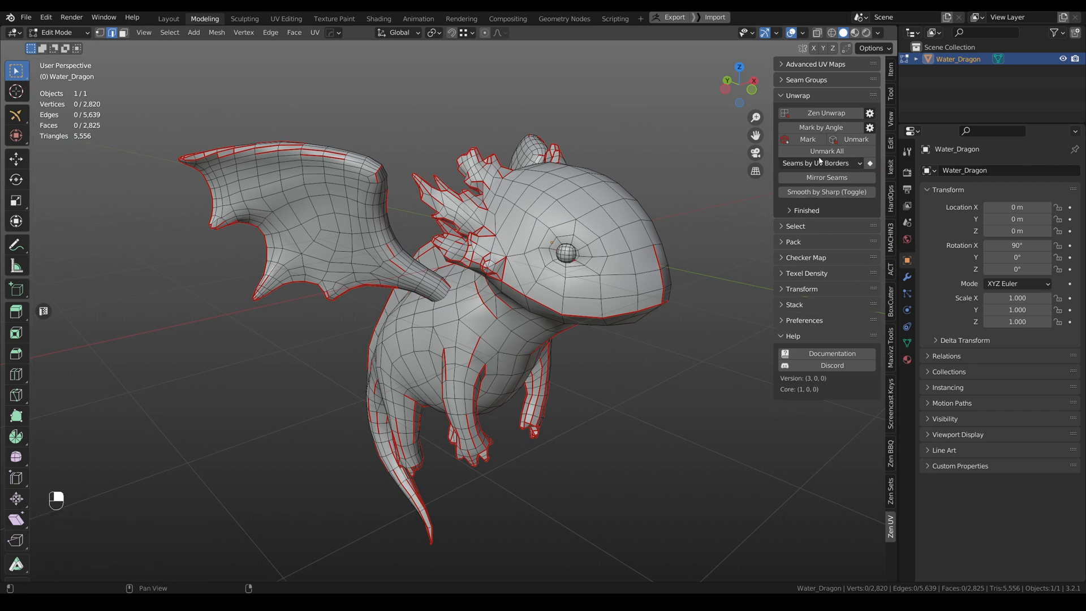
pyautogui.click(825, 151)
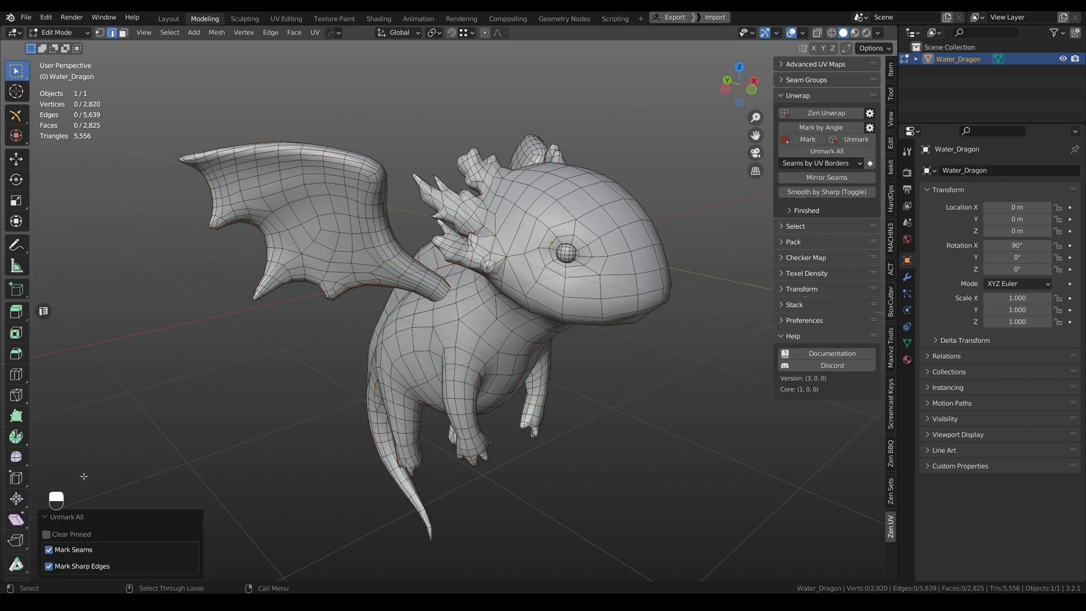
pyautogui.click(46, 549)
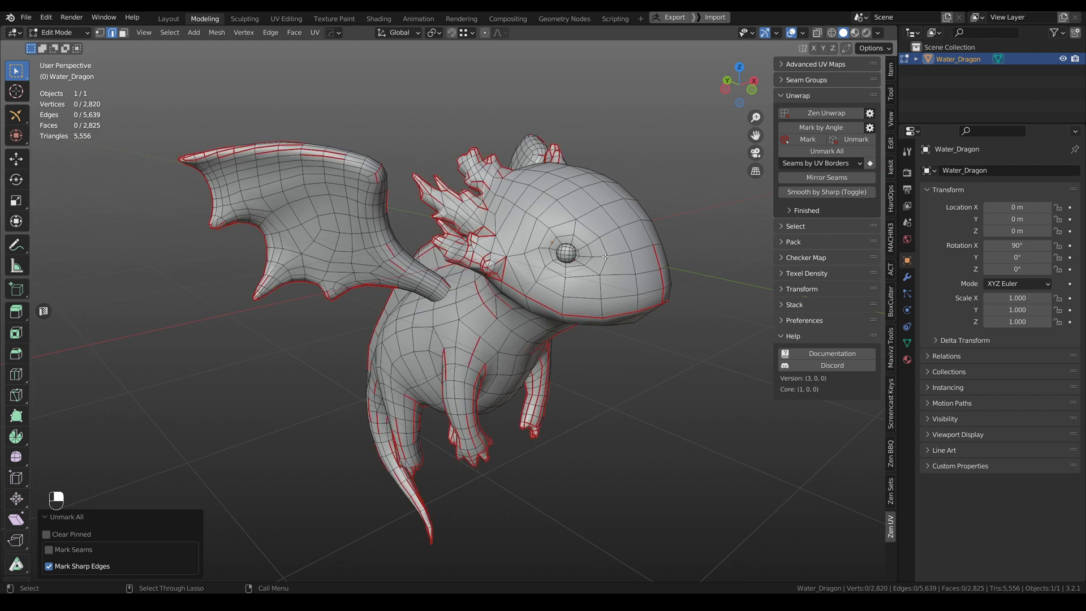
# Step: Mark seams from UV island borders with Unmark Seams enabled
pyautogui.click(805, 139)
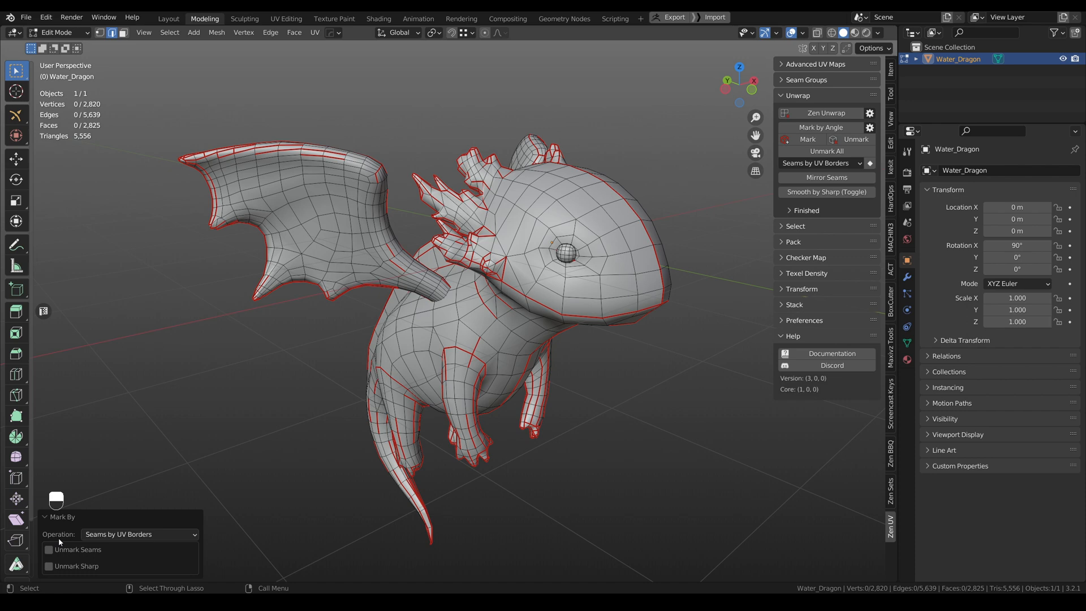
pyautogui.click(48, 549)
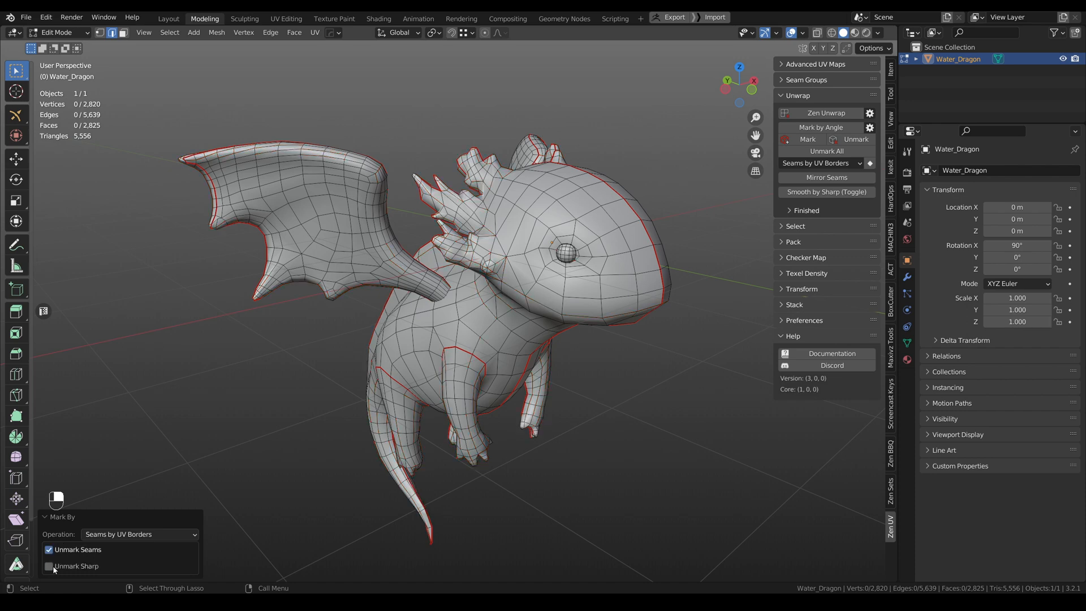
pyautogui.click(49, 565)
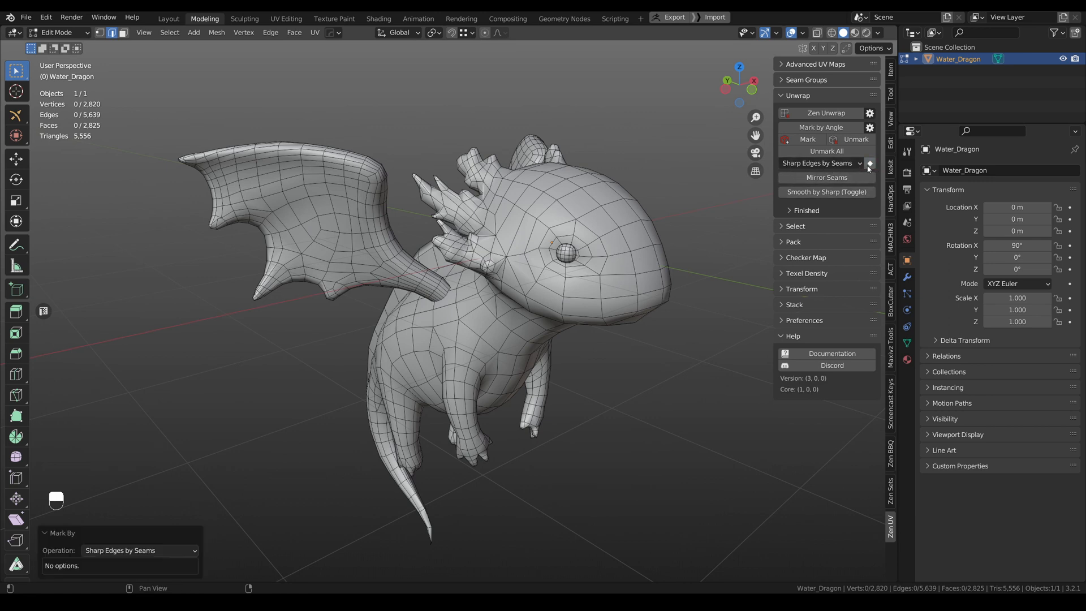
# Step: Run Sharp by UV Borders from the Zen UV Mark By dropdown
pyautogui.click(821, 163)
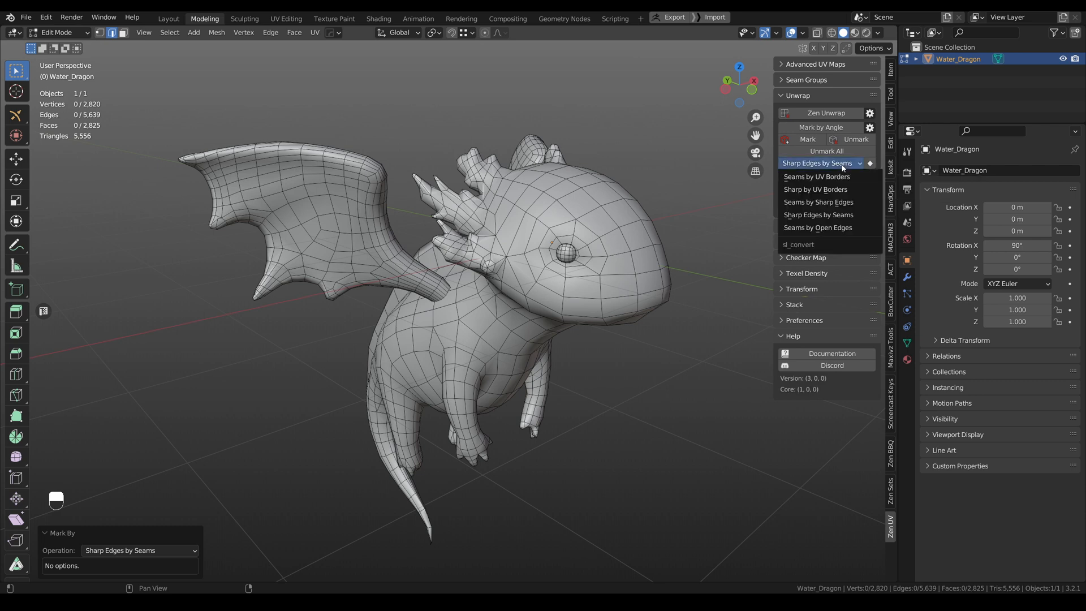
pyautogui.moveTo(816, 189)
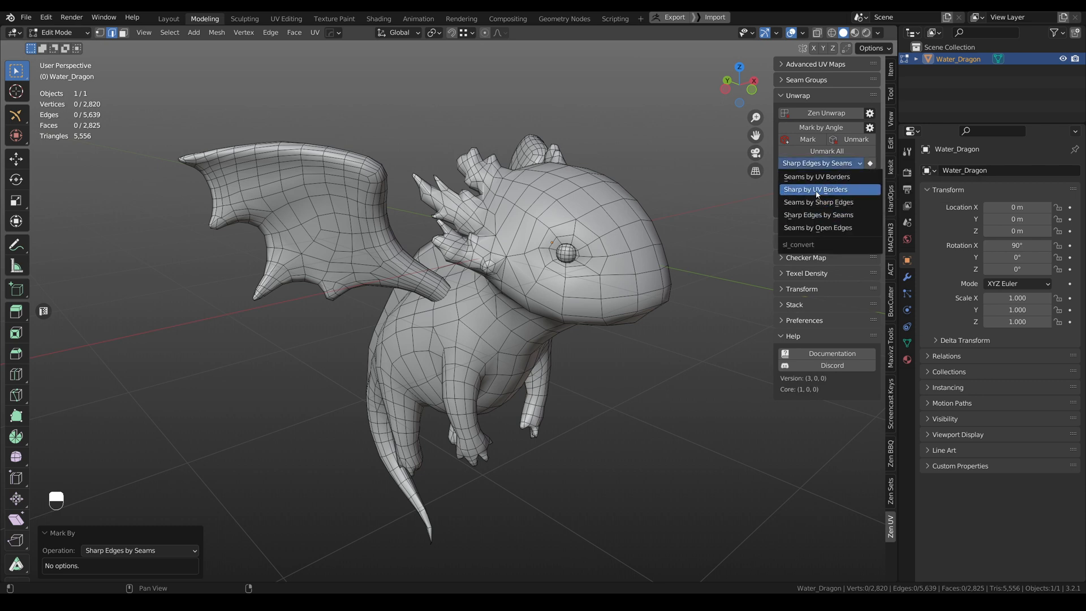
pyautogui.click(816, 189)
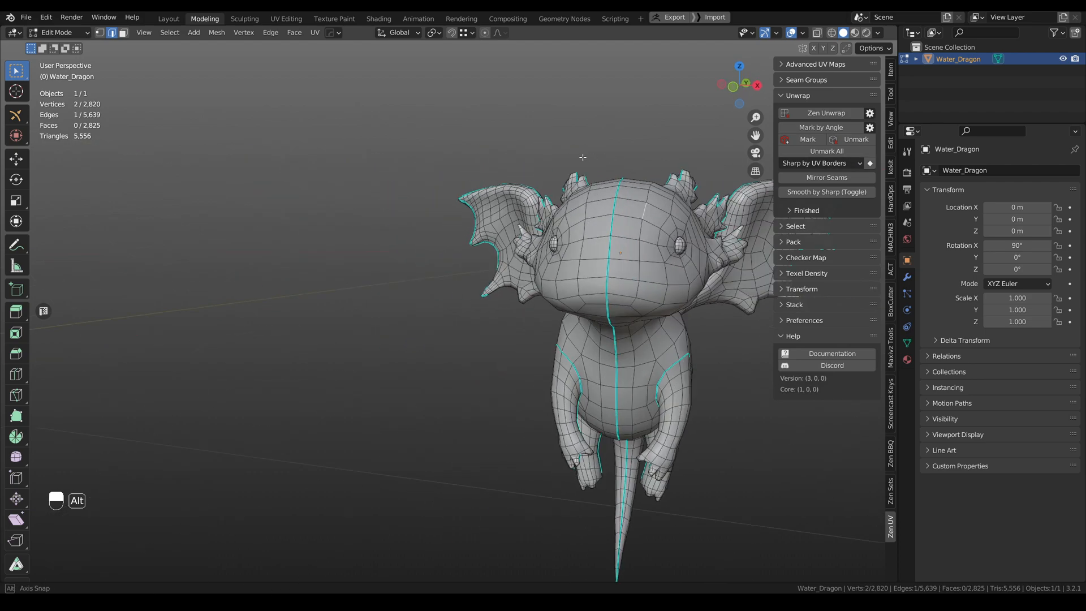
pyautogui.click(285, 18)
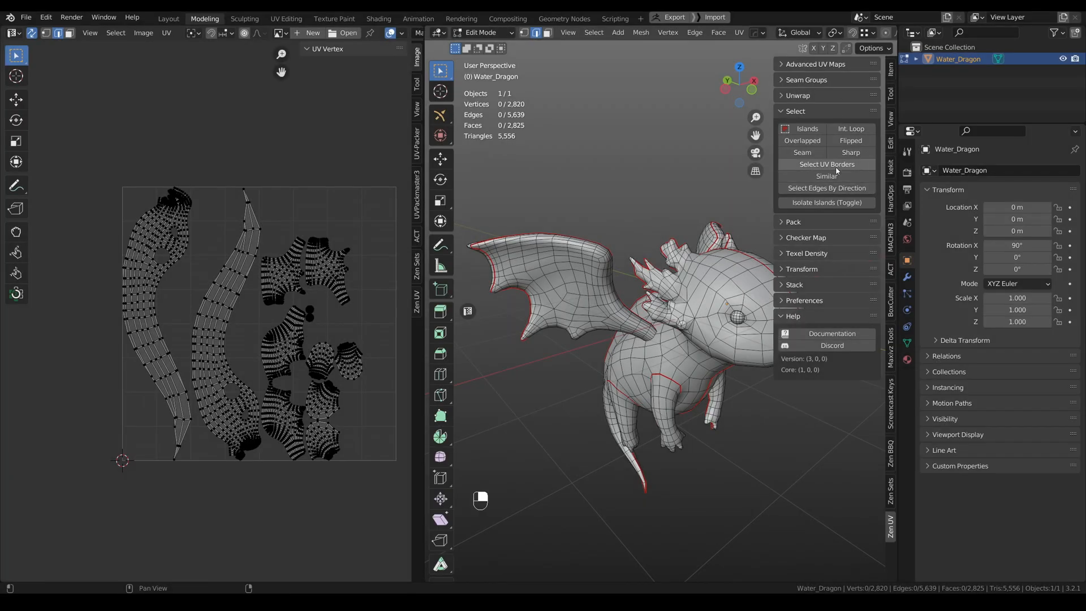
# Step: Select the dragon's UV border edges with Zen UV Select UV Borders
pyautogui.click(826, 164)
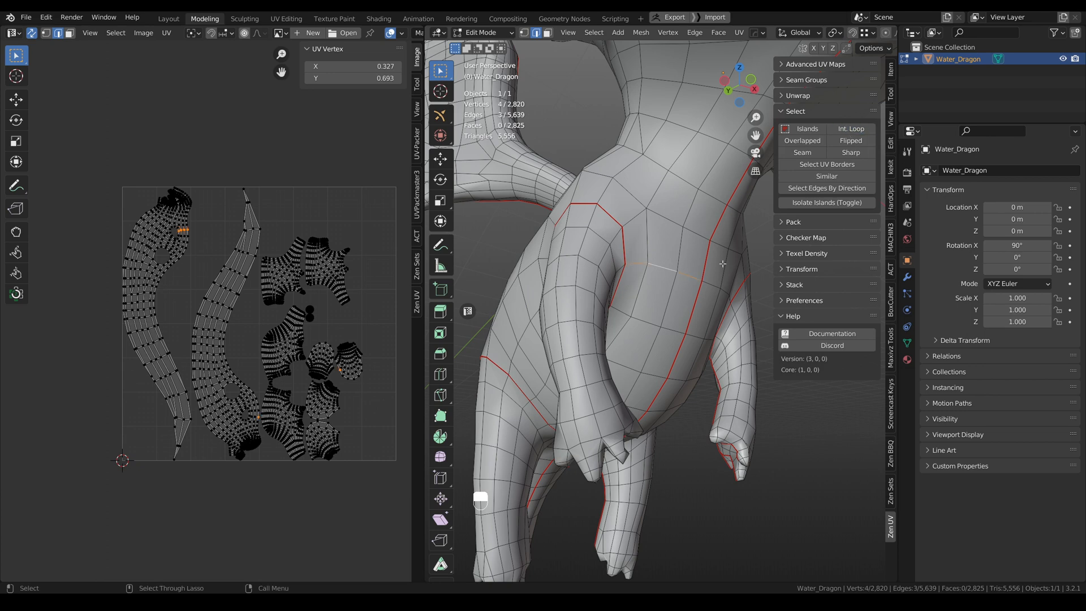
pyautogui.moveTo(691, 273)
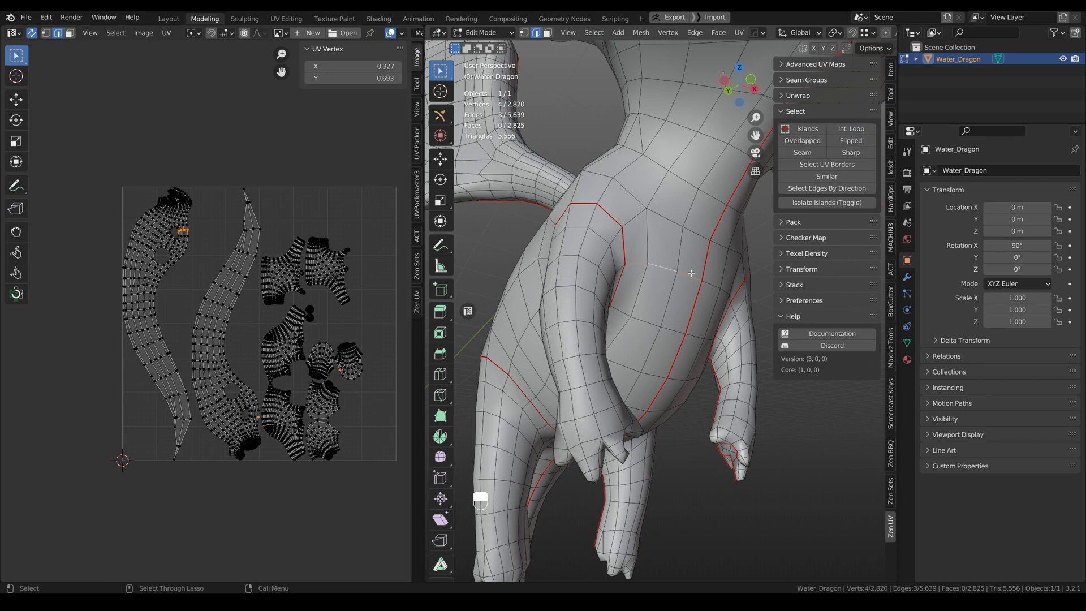
pyautogui.press('V')
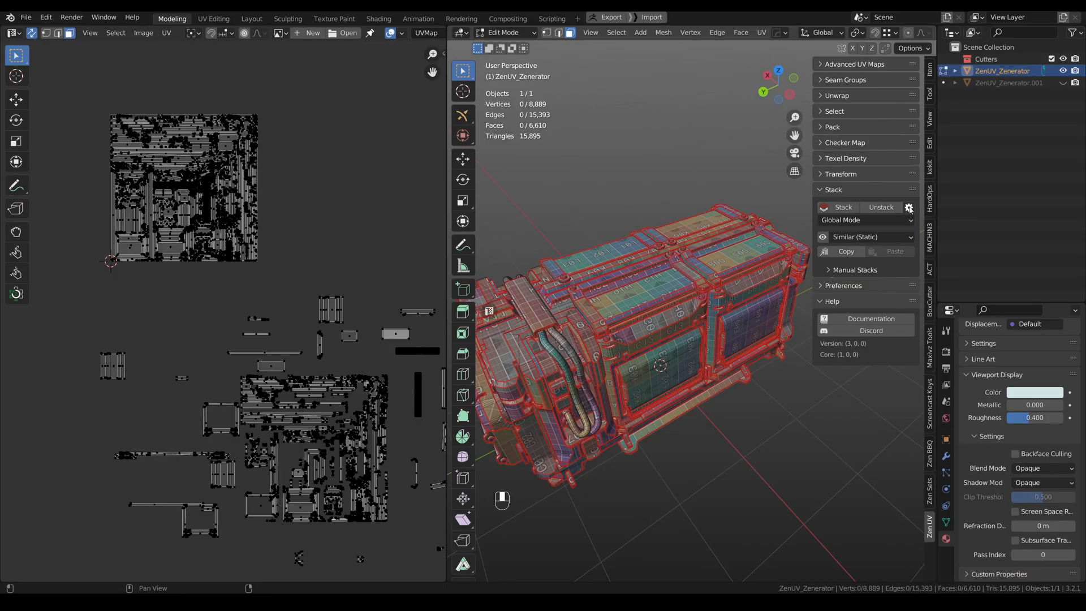
# Step: Switch the Stack mode to Simple Mode and stack the three selected islands
pyautogui.click(908, 207)
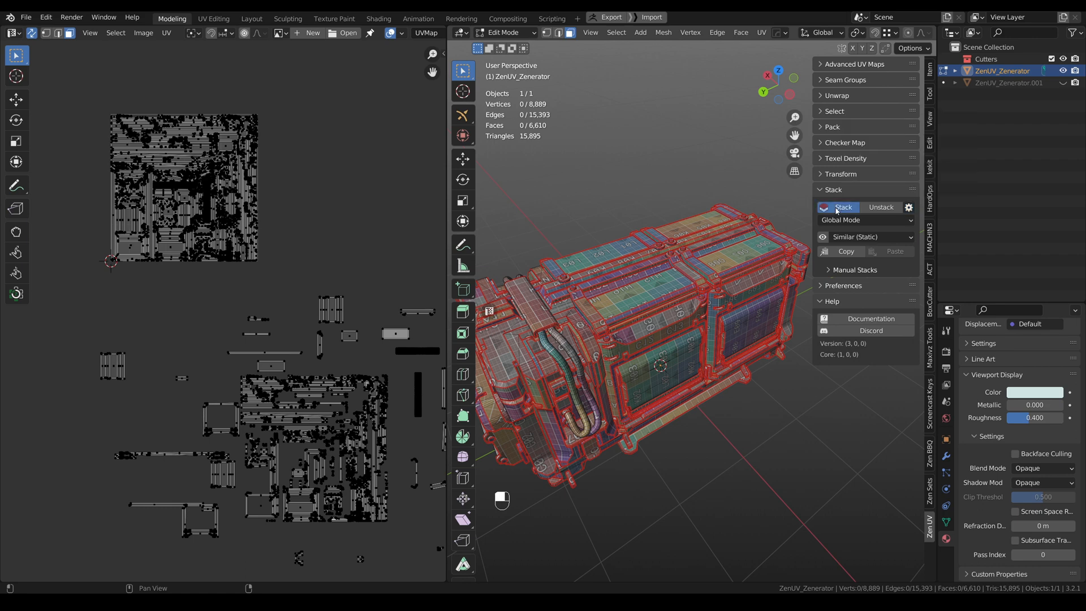
pyautogui.click(842, 207)
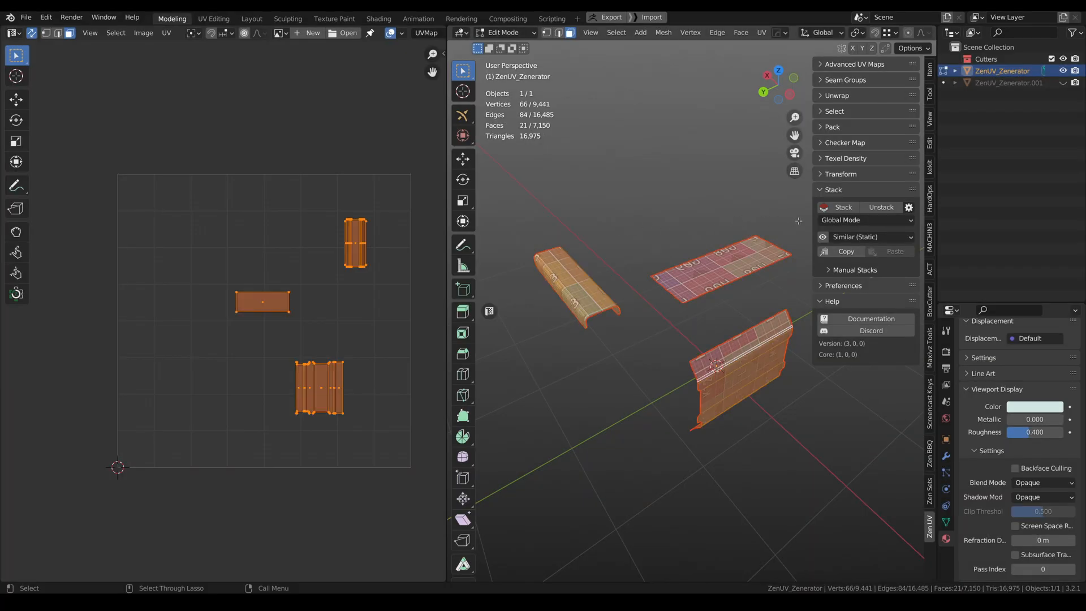
pyautogui.click(865, 220)
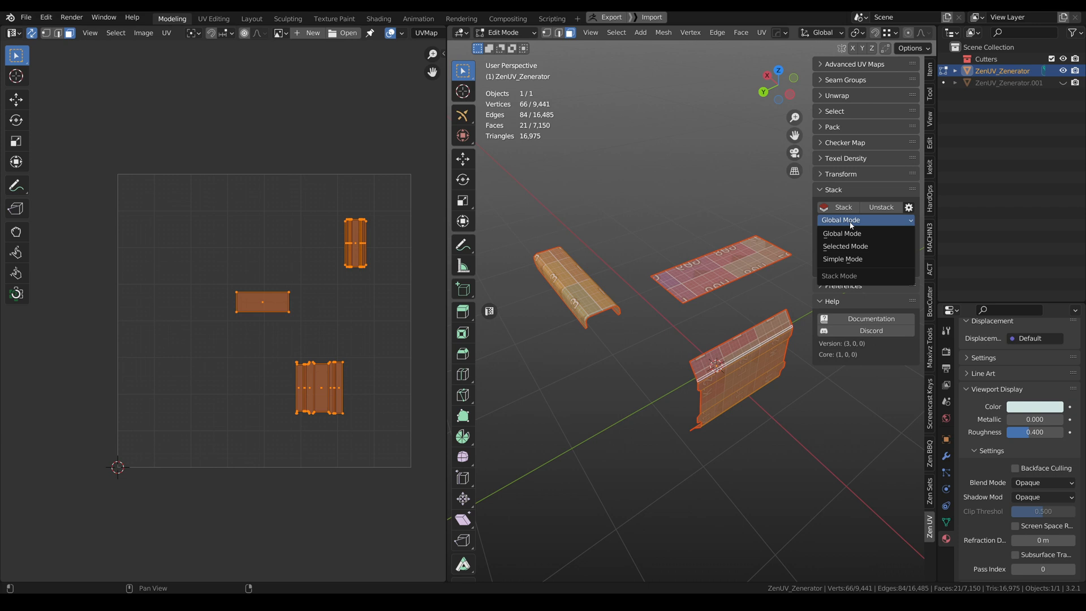
pyautogui.click(843, 259)
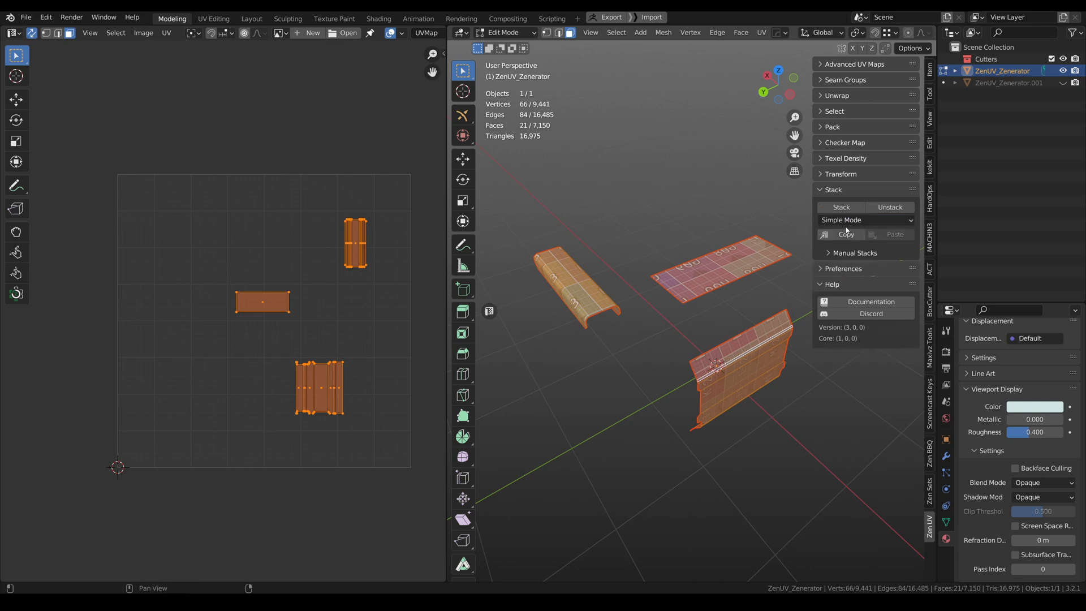
pyautogui.click(840, 207)
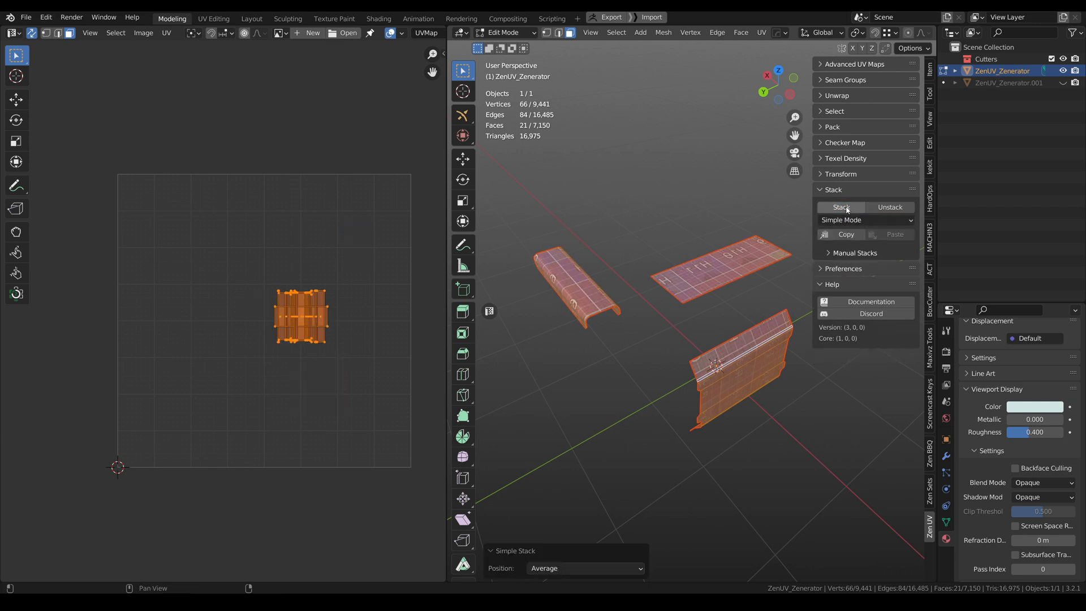
# Step: Set the stack Position to UV Area Center after trying 2D cursor and custom
pyautogui.click(584, 568)
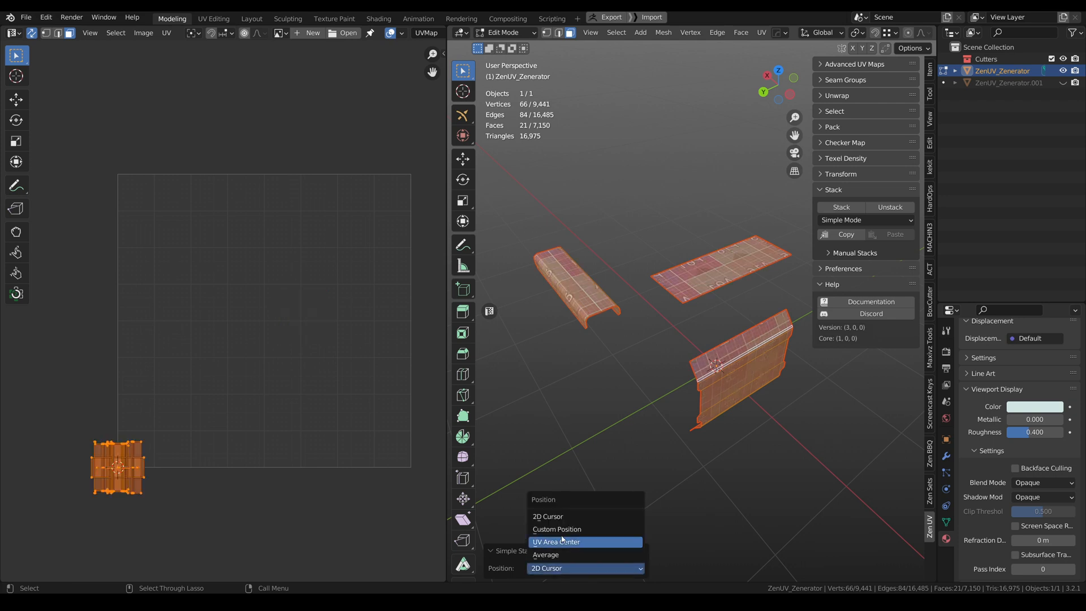
pyautogui.click(556, 528)
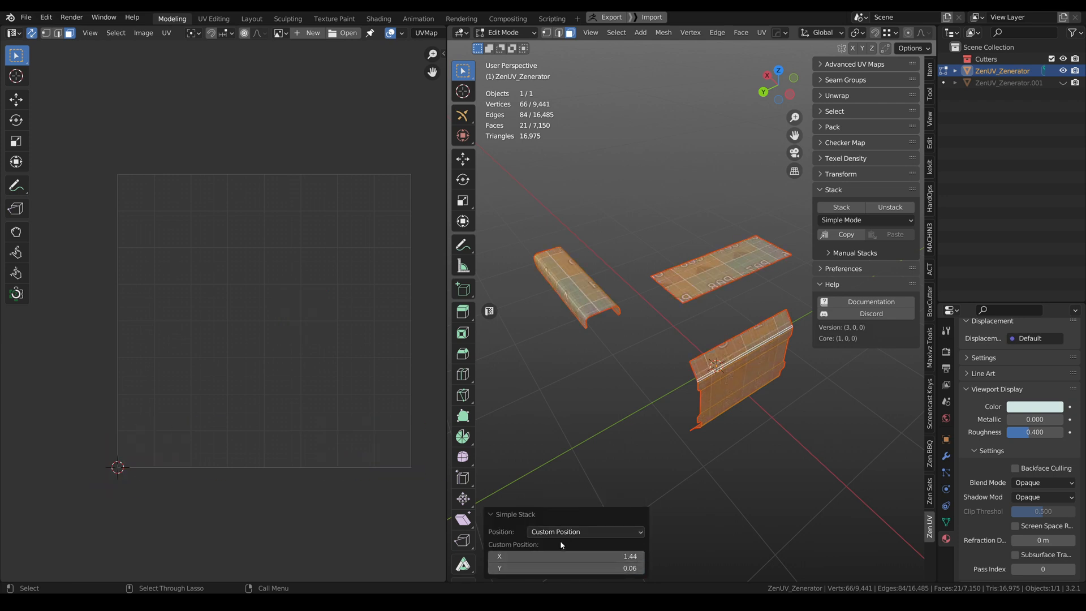
pyautogui.click(584, 531)
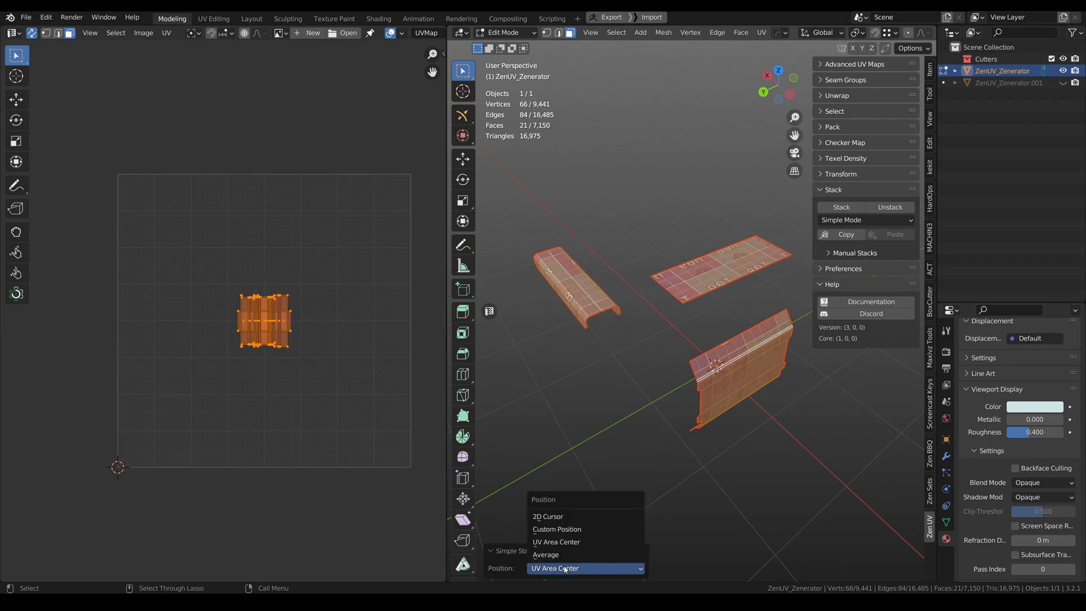
pyautogui.click(546, 554)
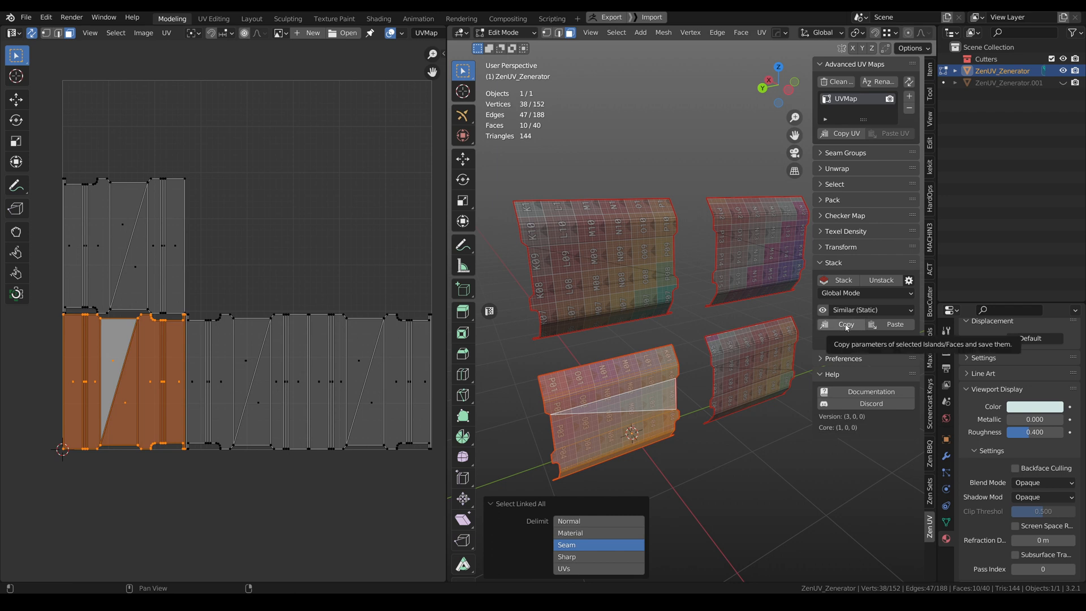
# Step: Copy the panel island's parameters in the Stack panel and add UVMap.001 via Advanced UV Maps
pyautogui.click(845, 324)
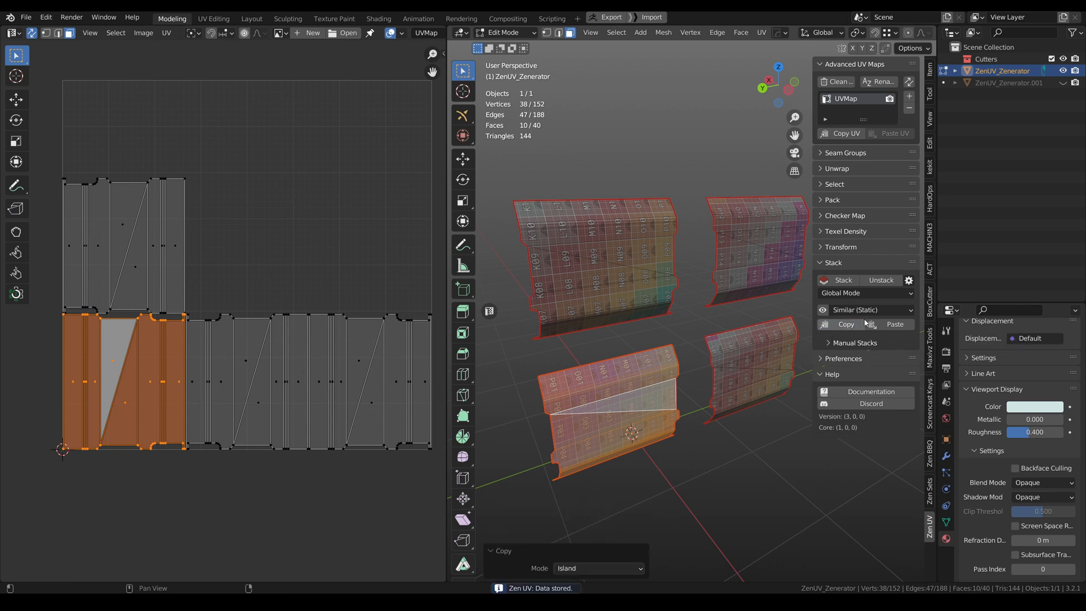
pyautogui.click(909, 96)
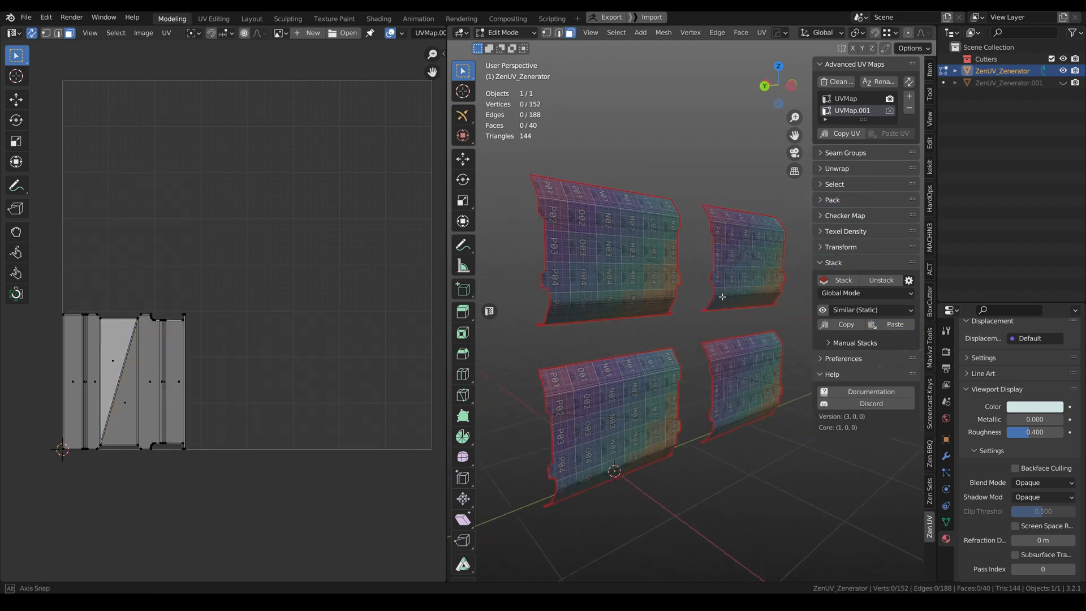
pyautogui.click(1009, 82)
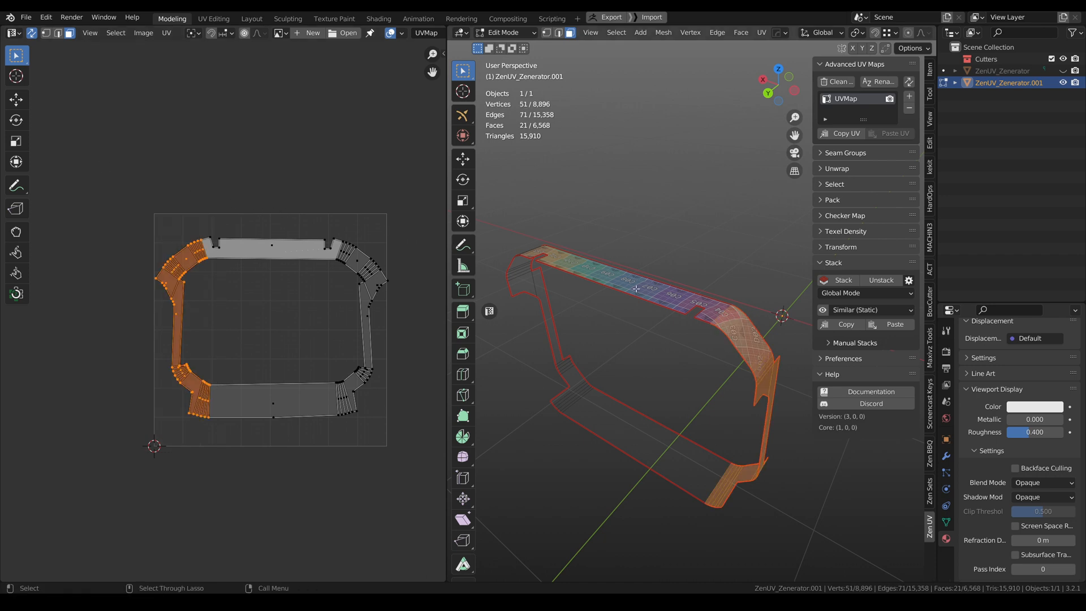
# Step: Copy the left corner faces, paste them onto the right corners, toggling Stack Offset
pyautogui.click(841, 132)
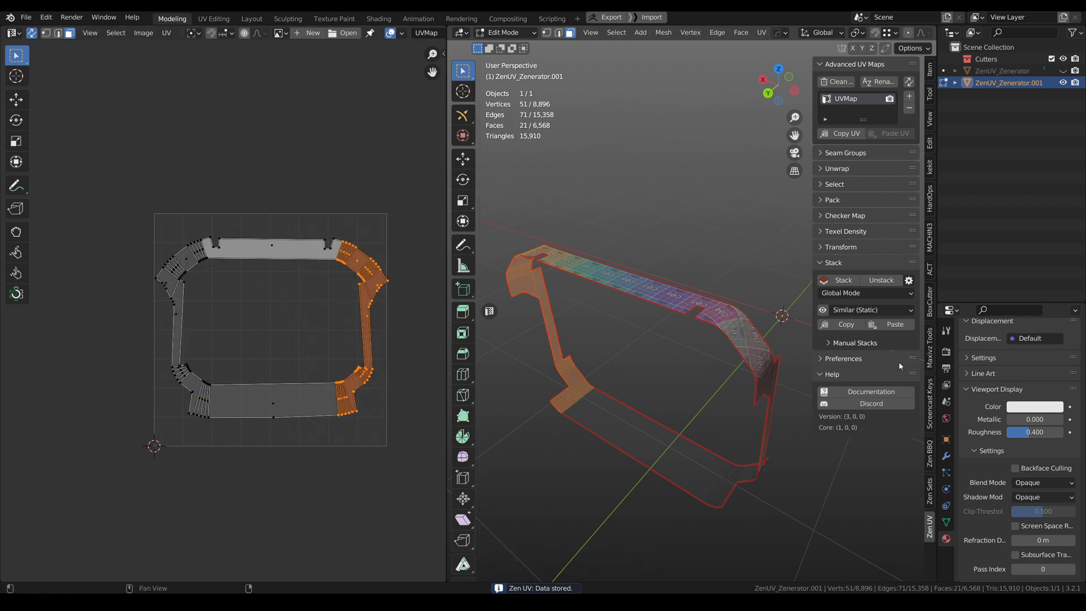
pyautogui.click(893, 327)
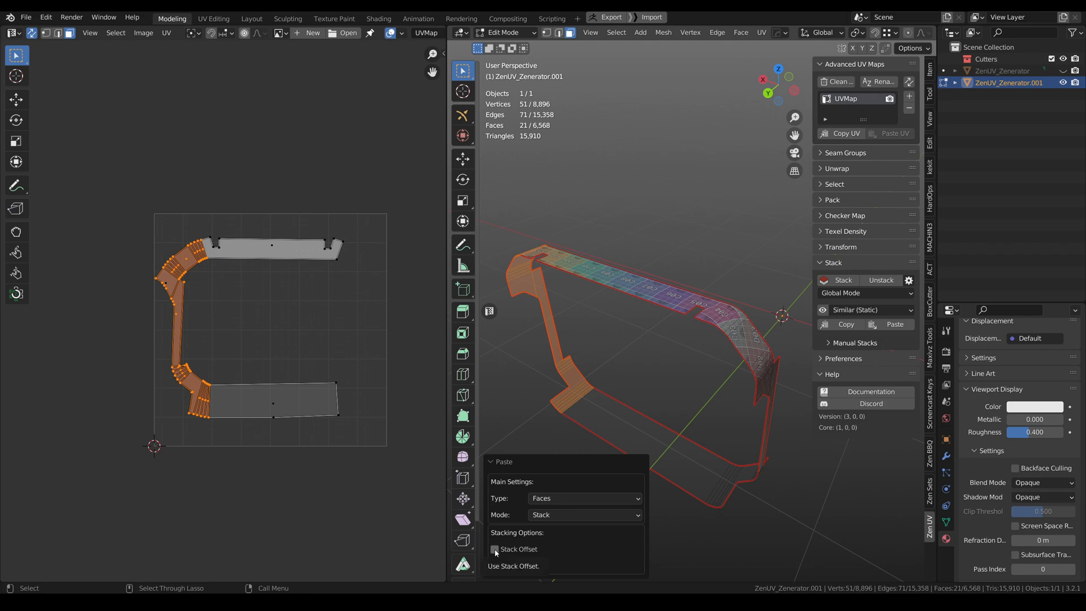
pyautogui.click(494, 549)
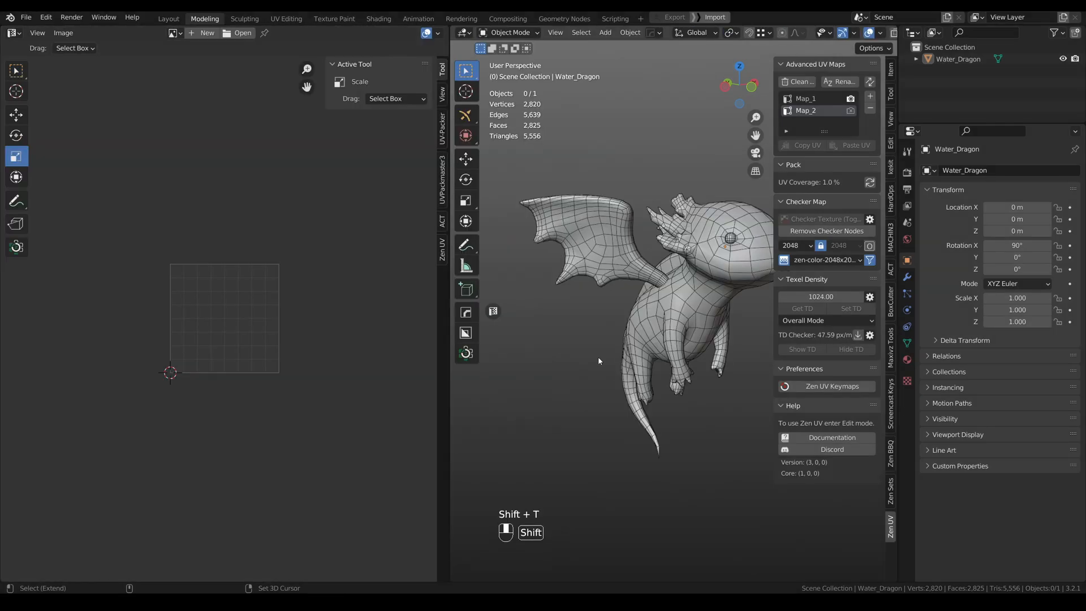
# Step: Enter Edit Mode on Water_Dragon with all Map_2 UV islands shown
pyautogui.press('Shift+T')
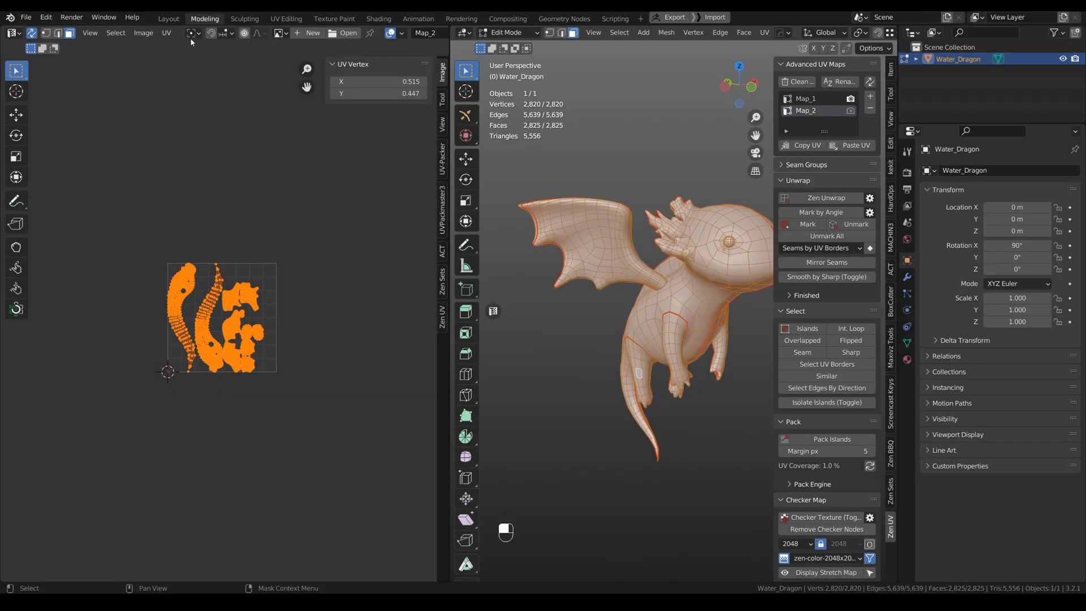
pyautogui.press('r')
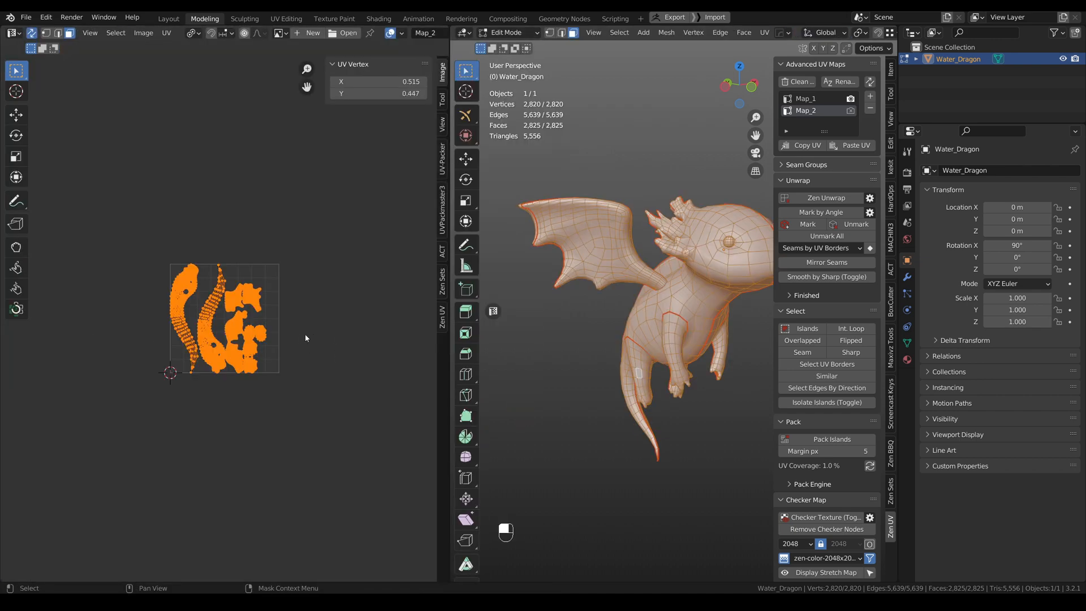
pyautogui.press('s')
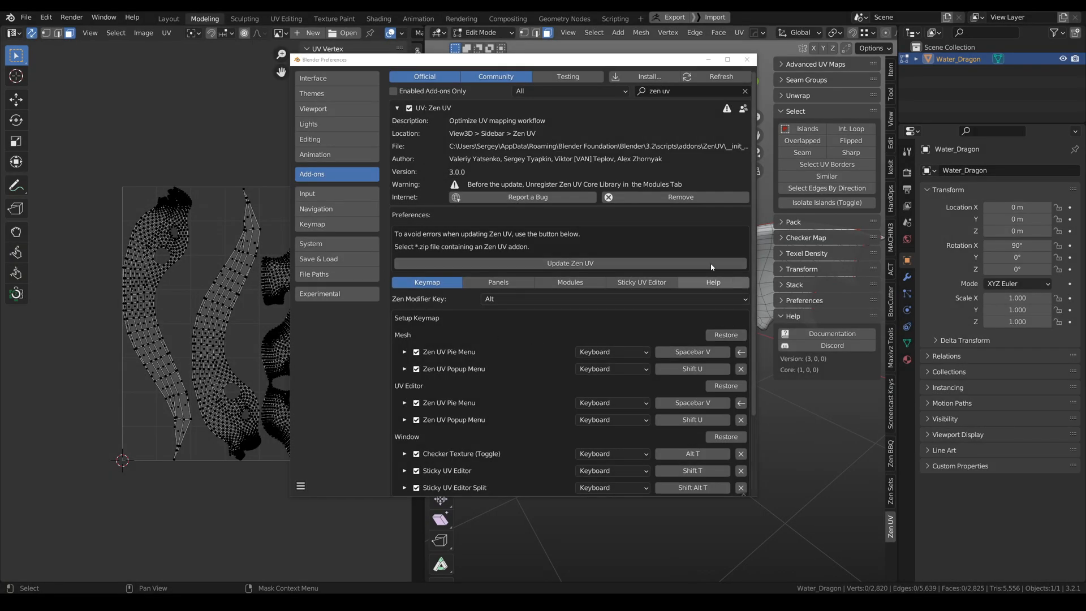
# Step: Expand the Zen Modifier Key dropdown to show Alt, Ctrl and Shift
pyautogui.click(612, 298)
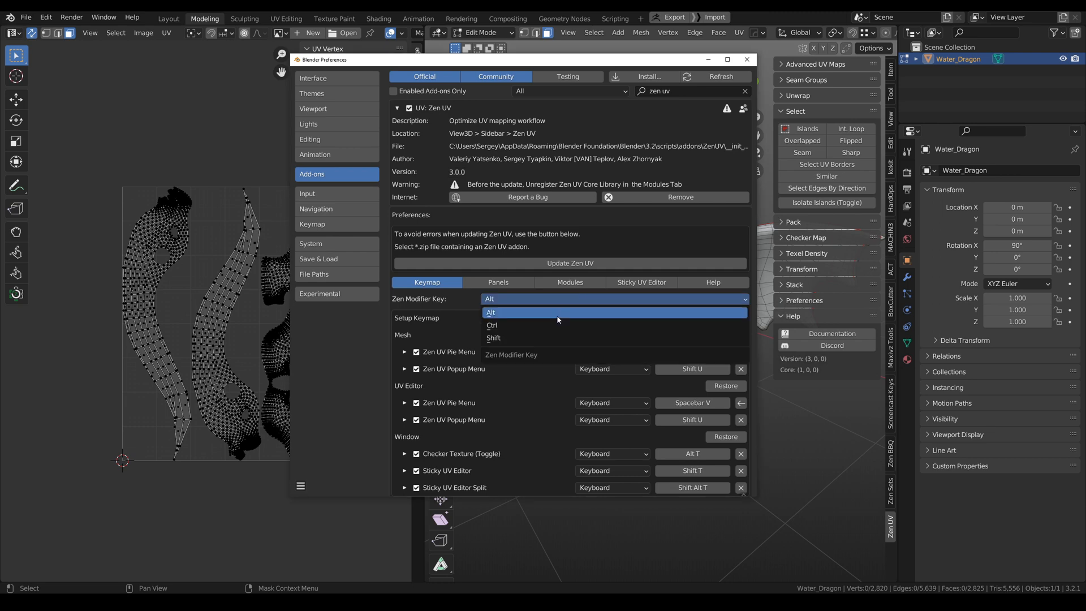